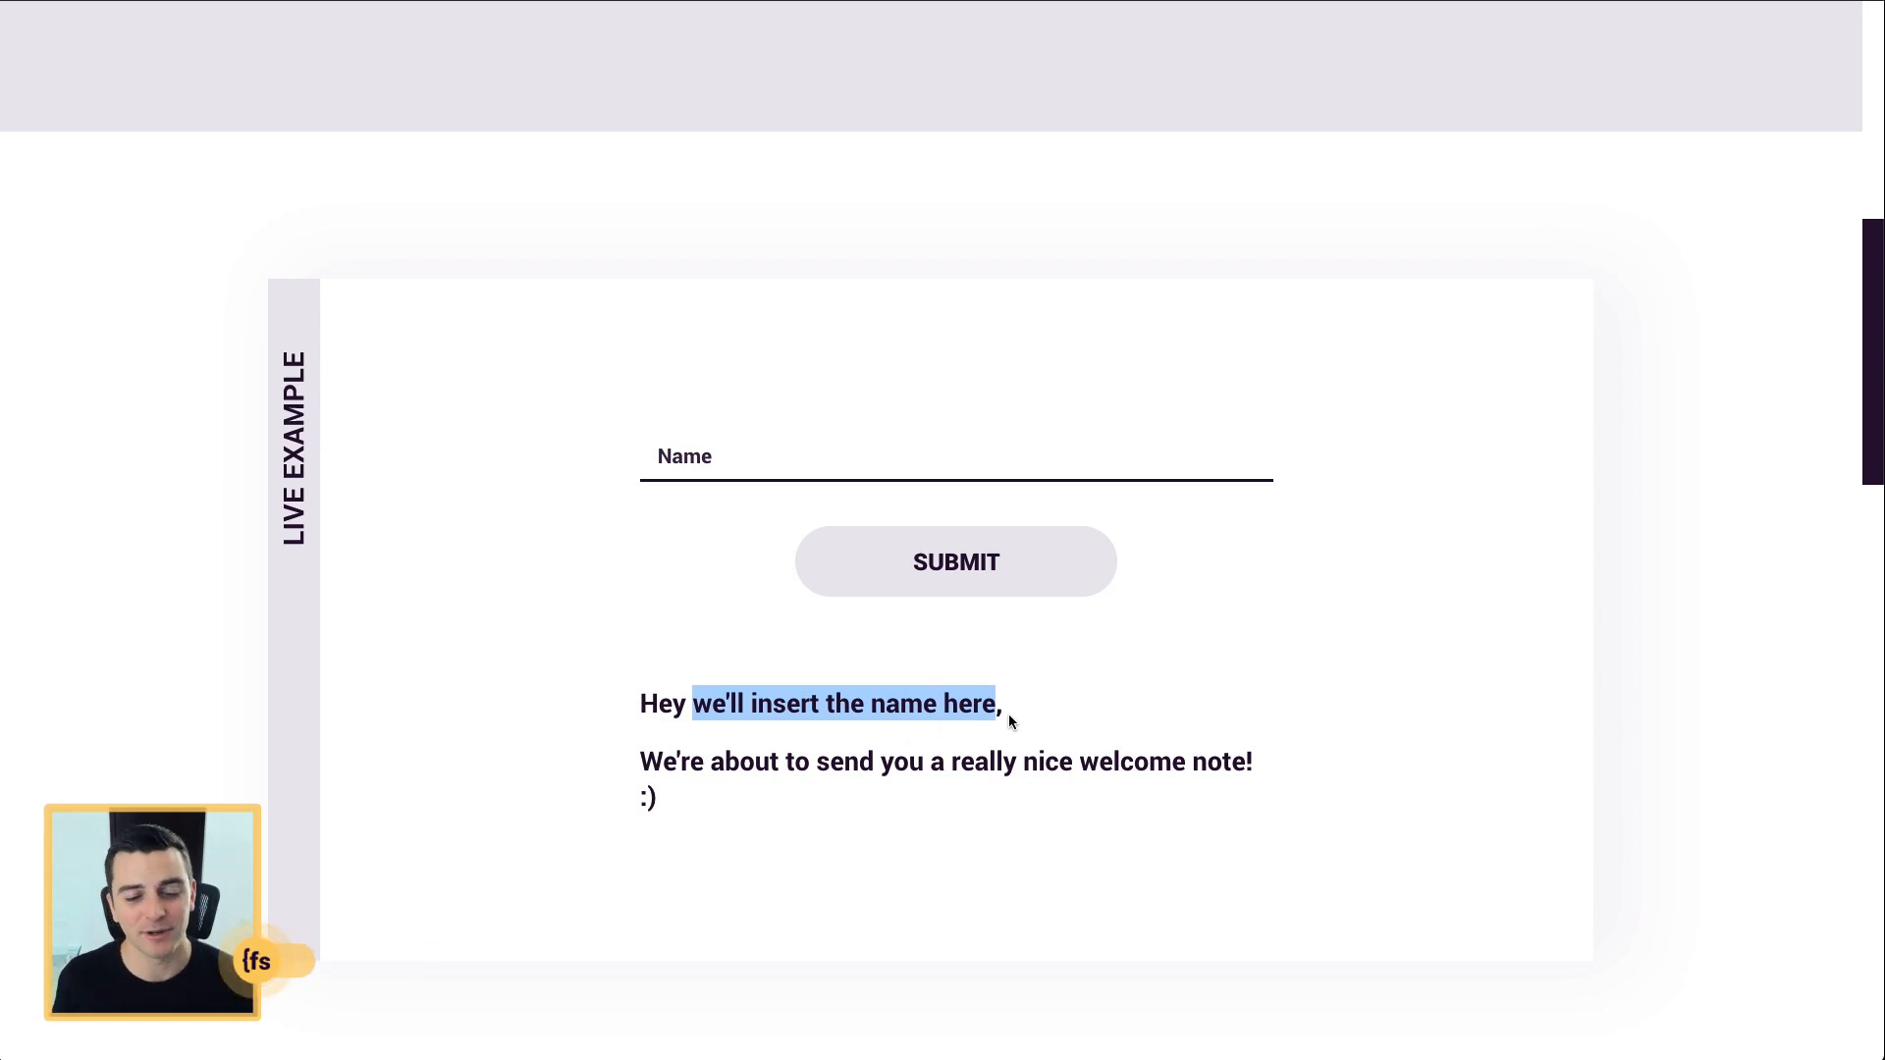
mouse_move(719, 691)
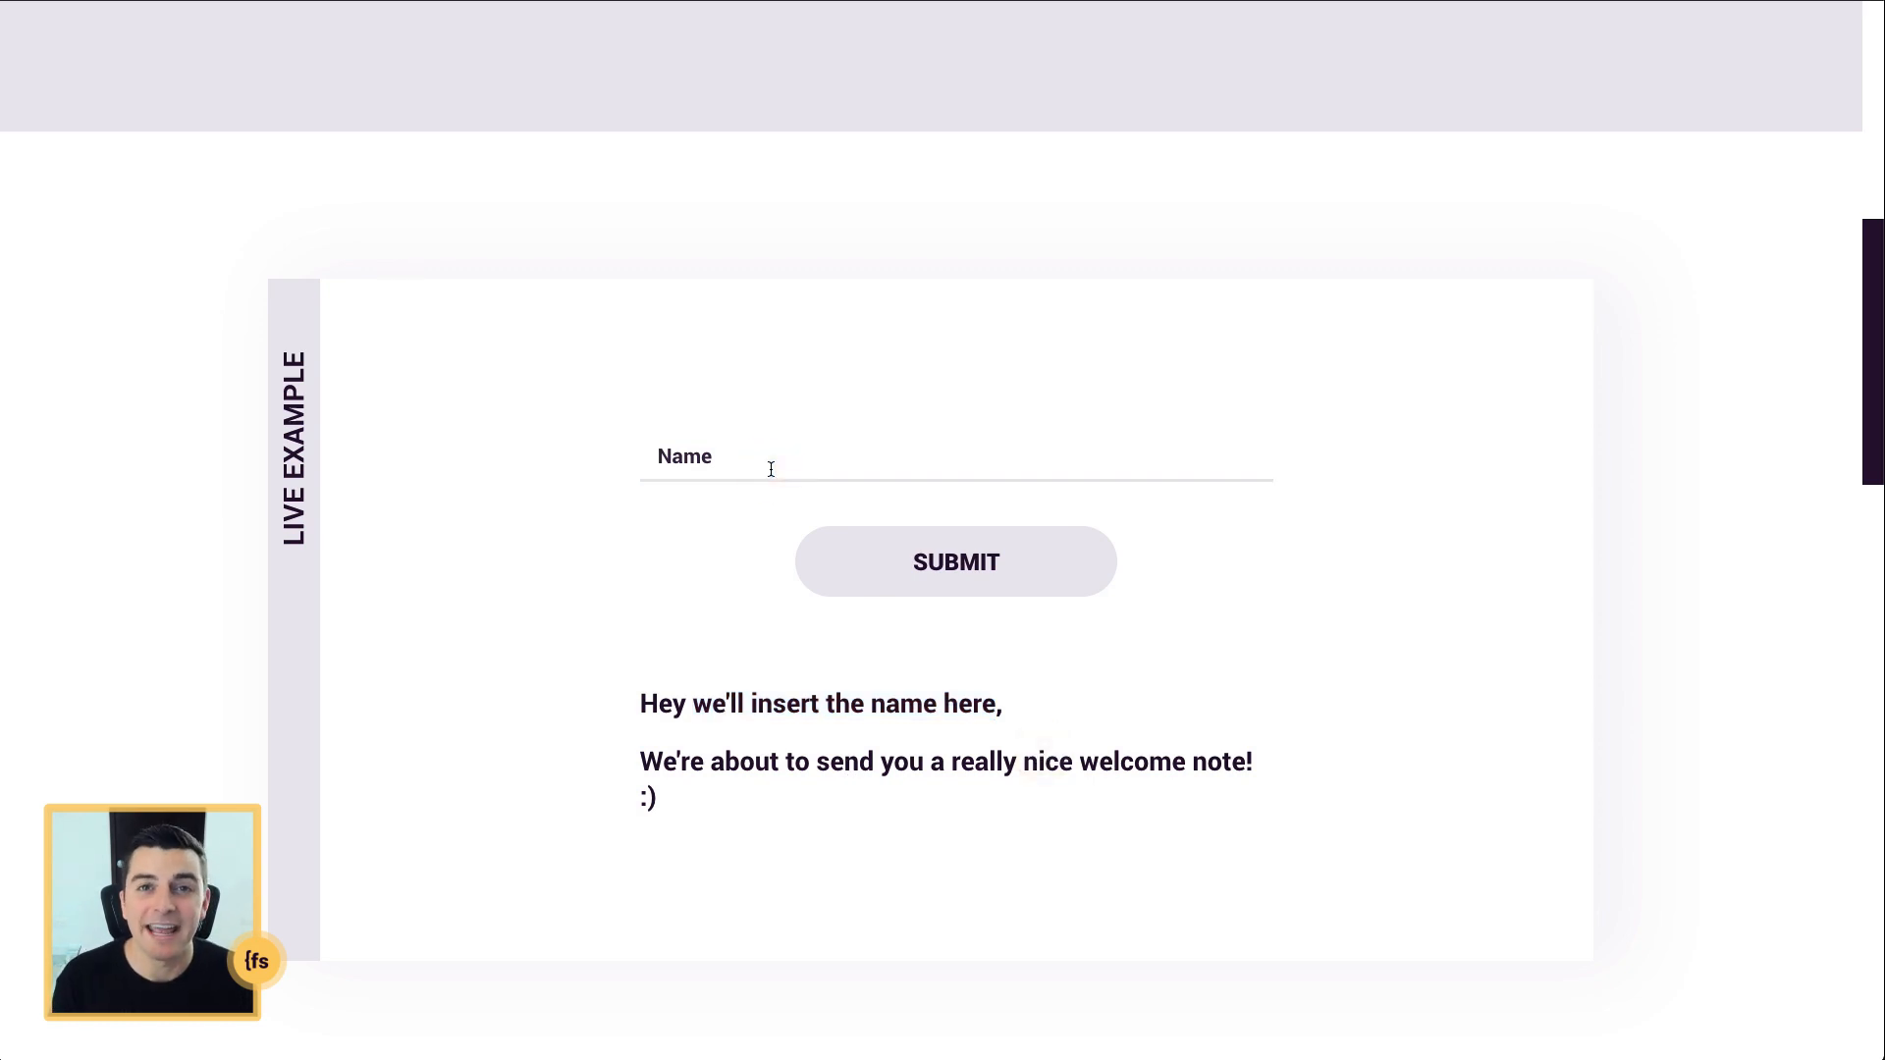
Step: Enter Joe in the Name field so the greeting live-updates to Hey Joe
text(Jo)
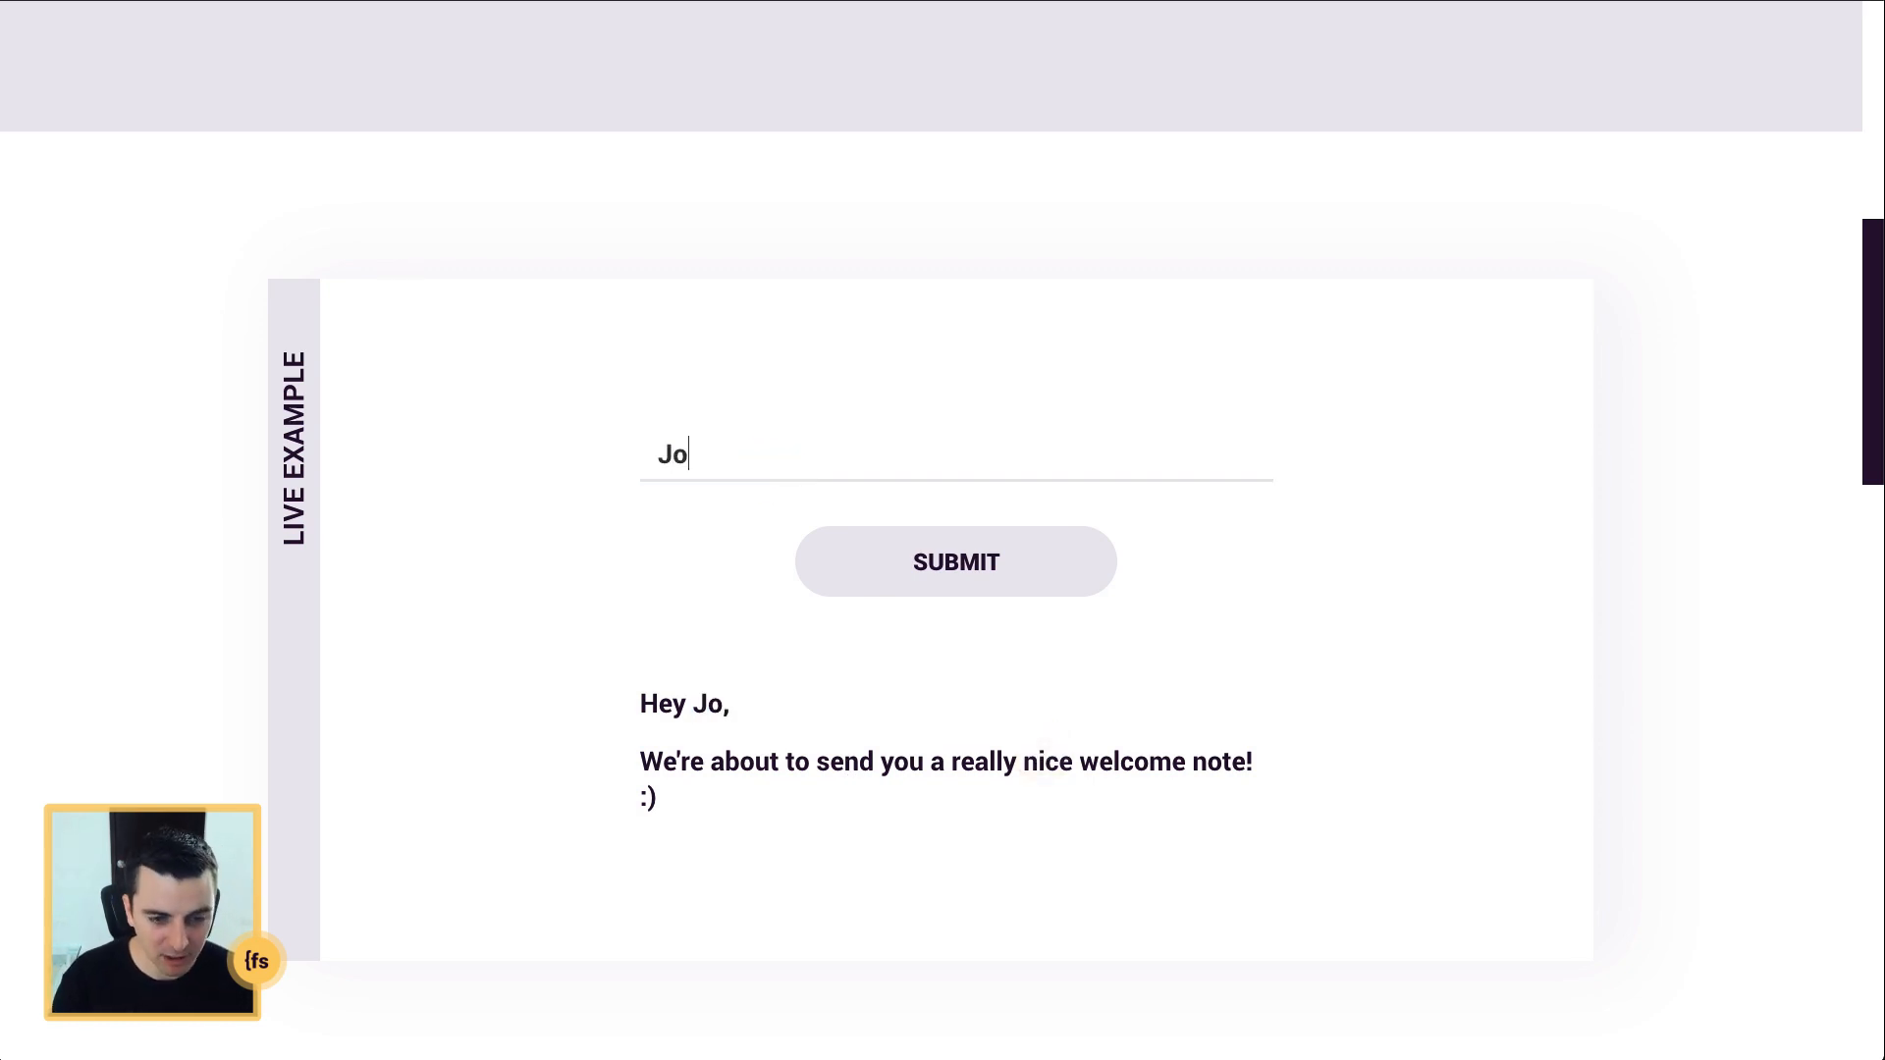
text(e)
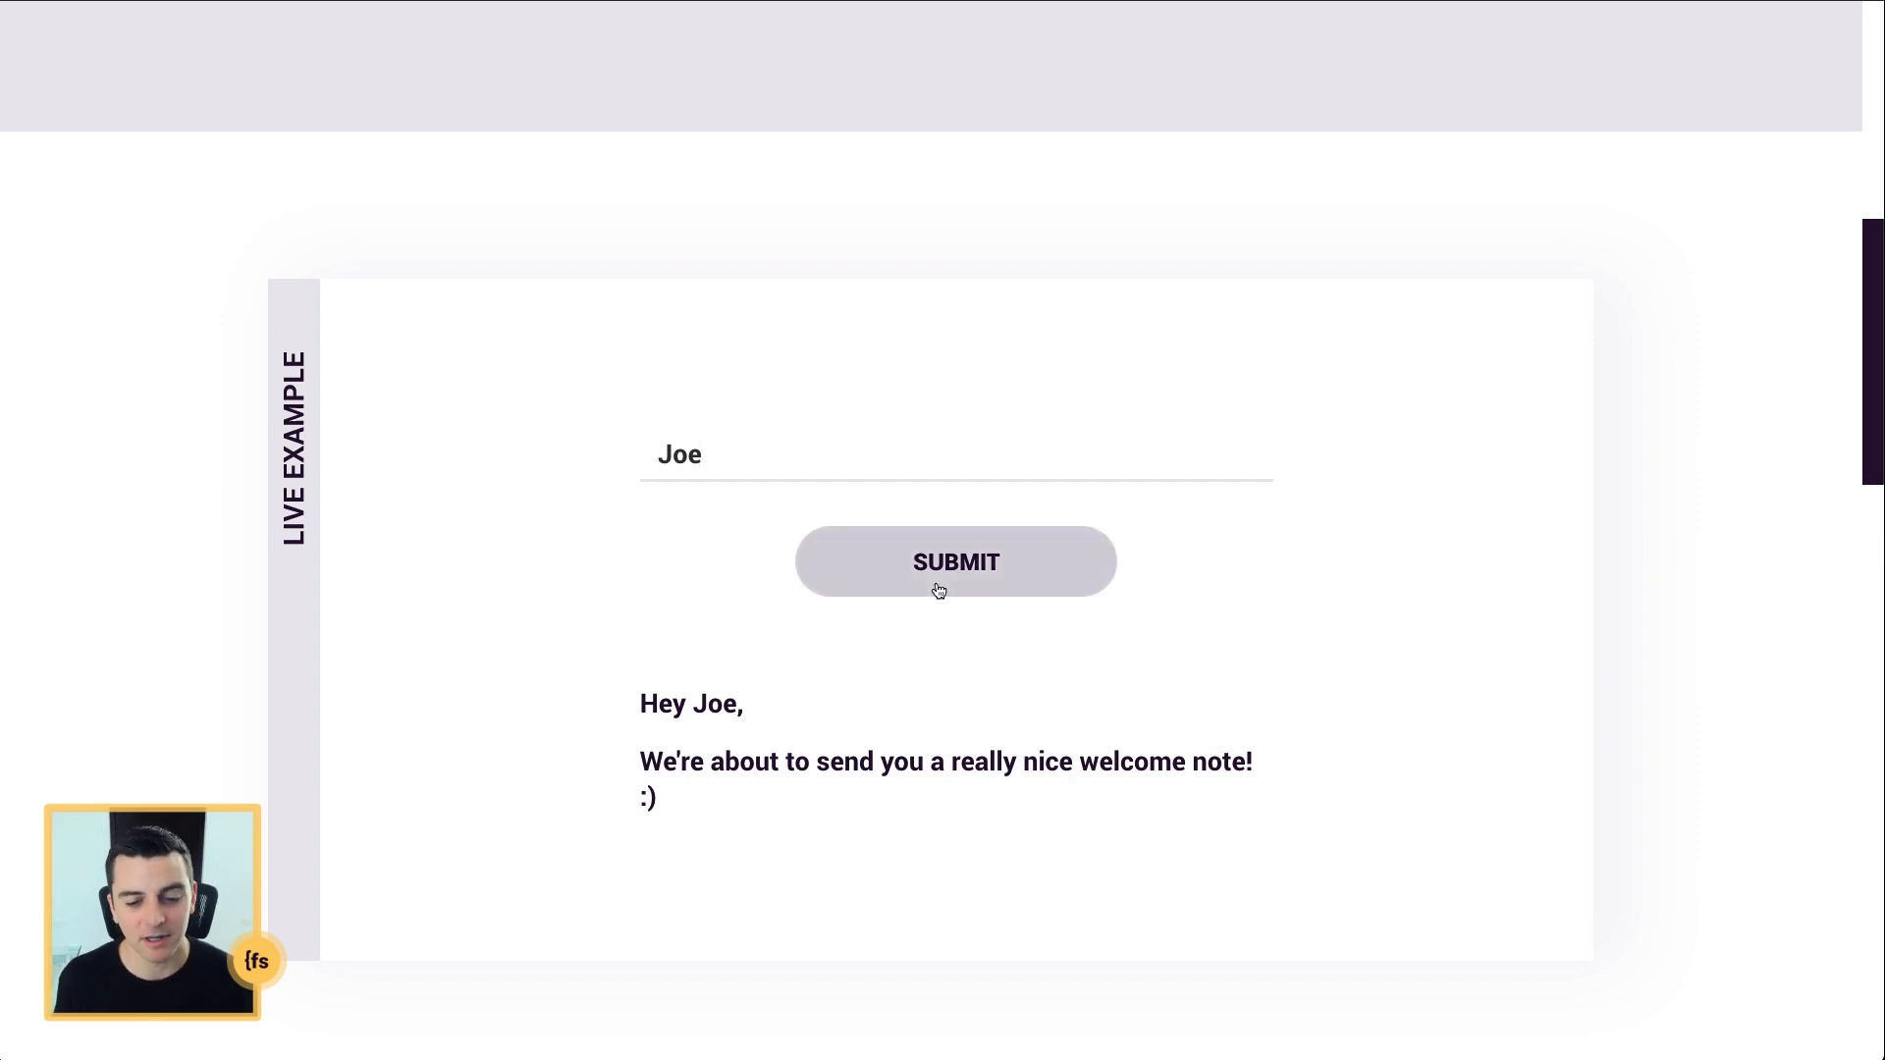
mouse_move(1250, 741)
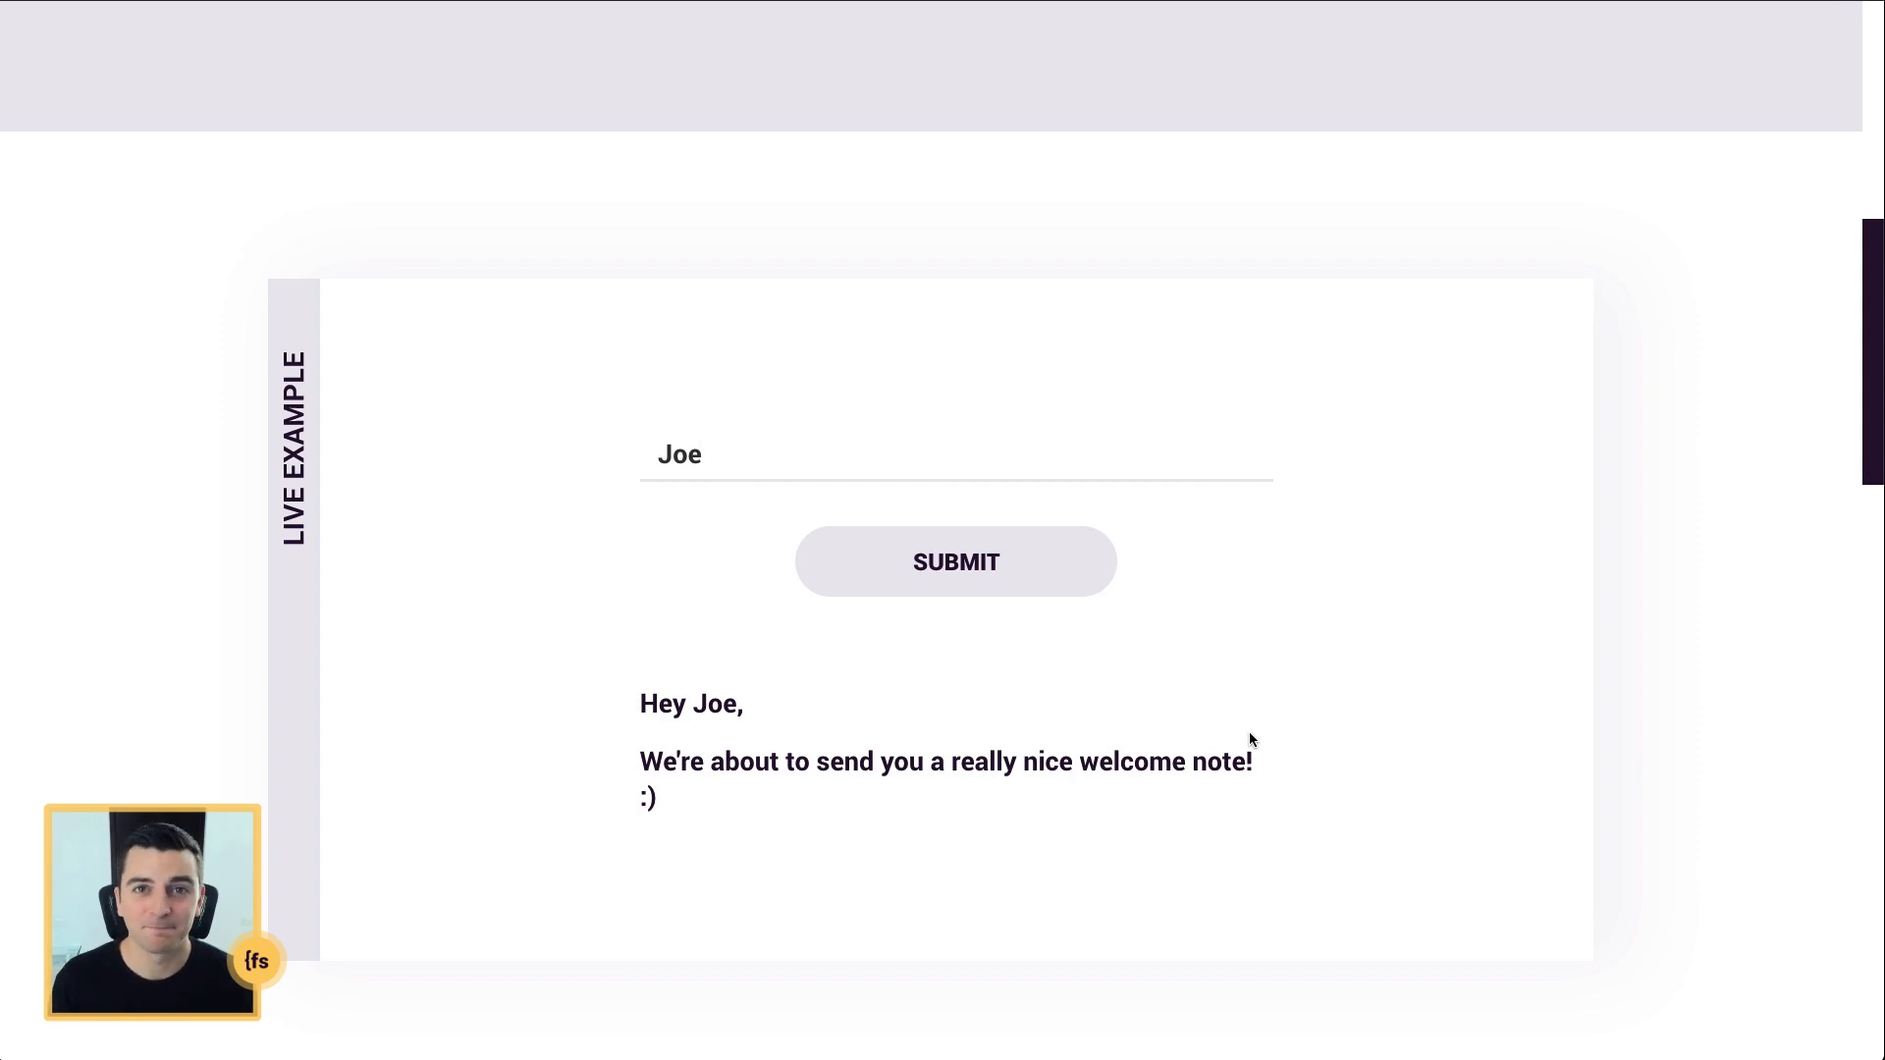
mouse_move(804, 673)
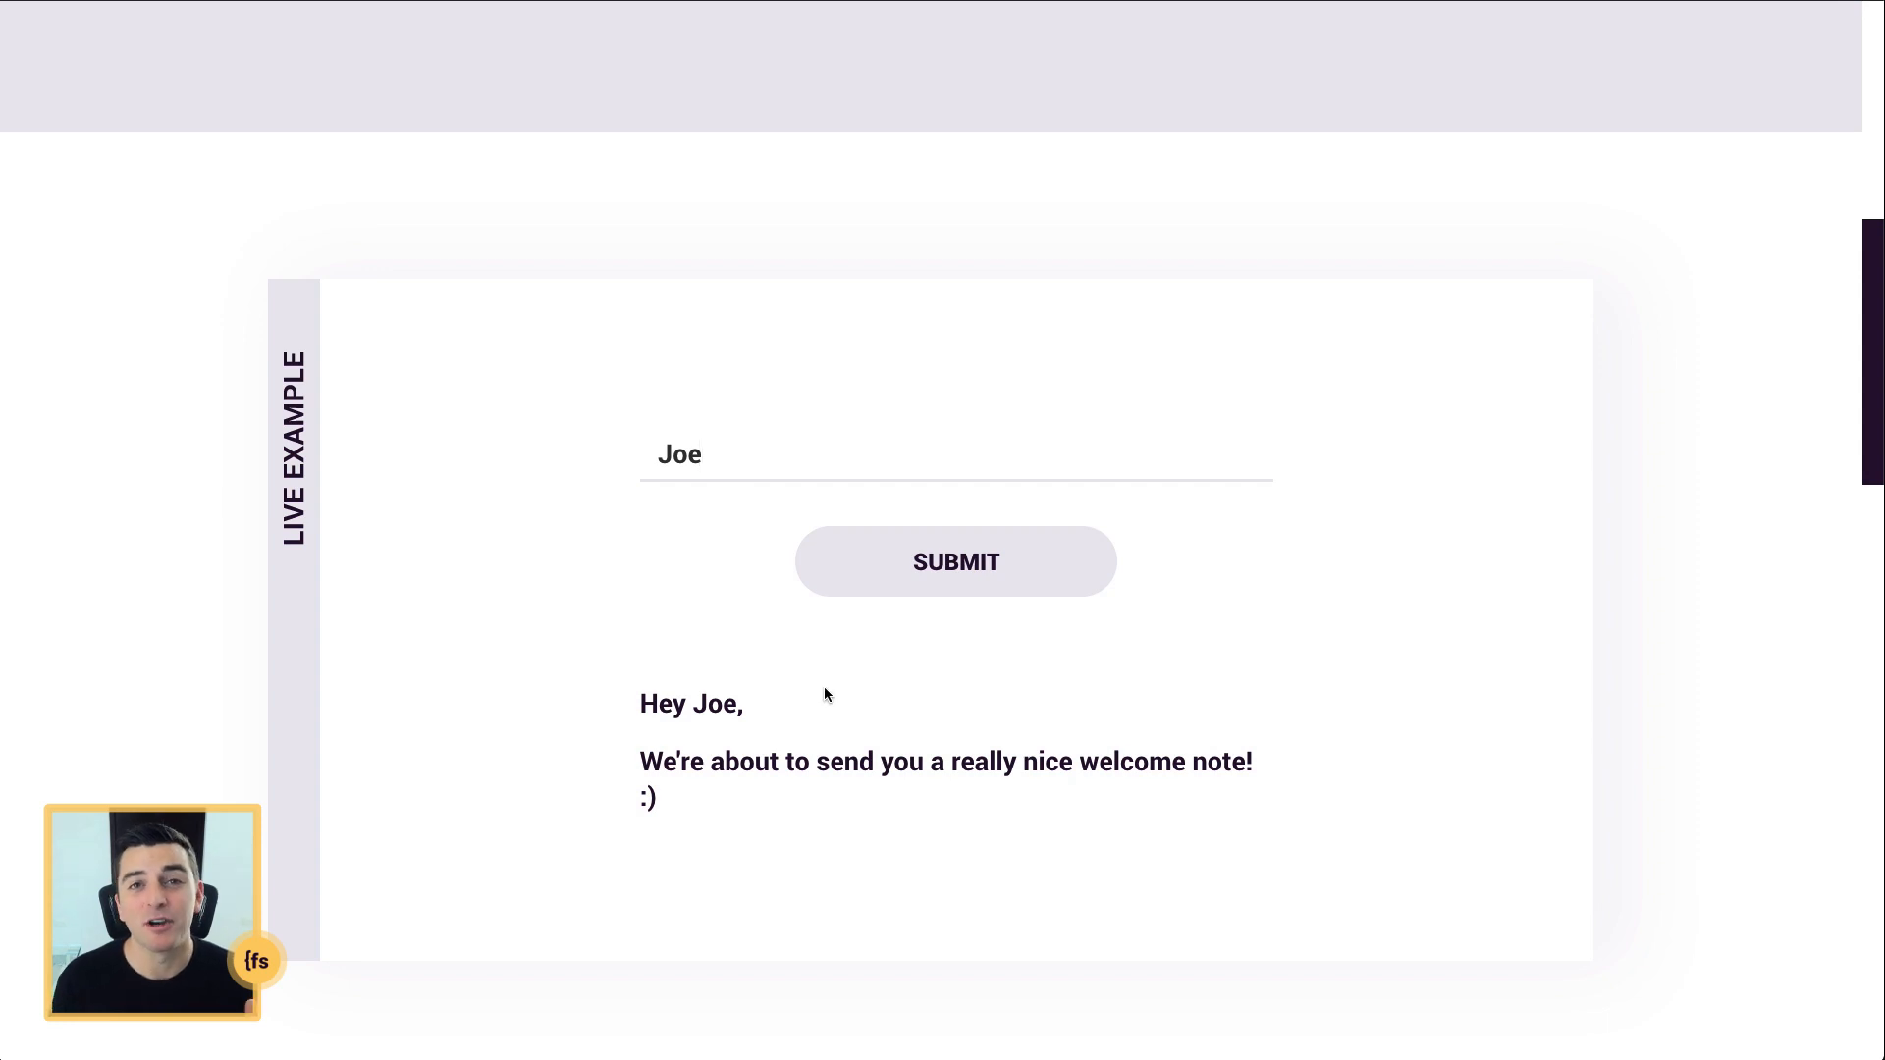
mouse_move(639, 745)
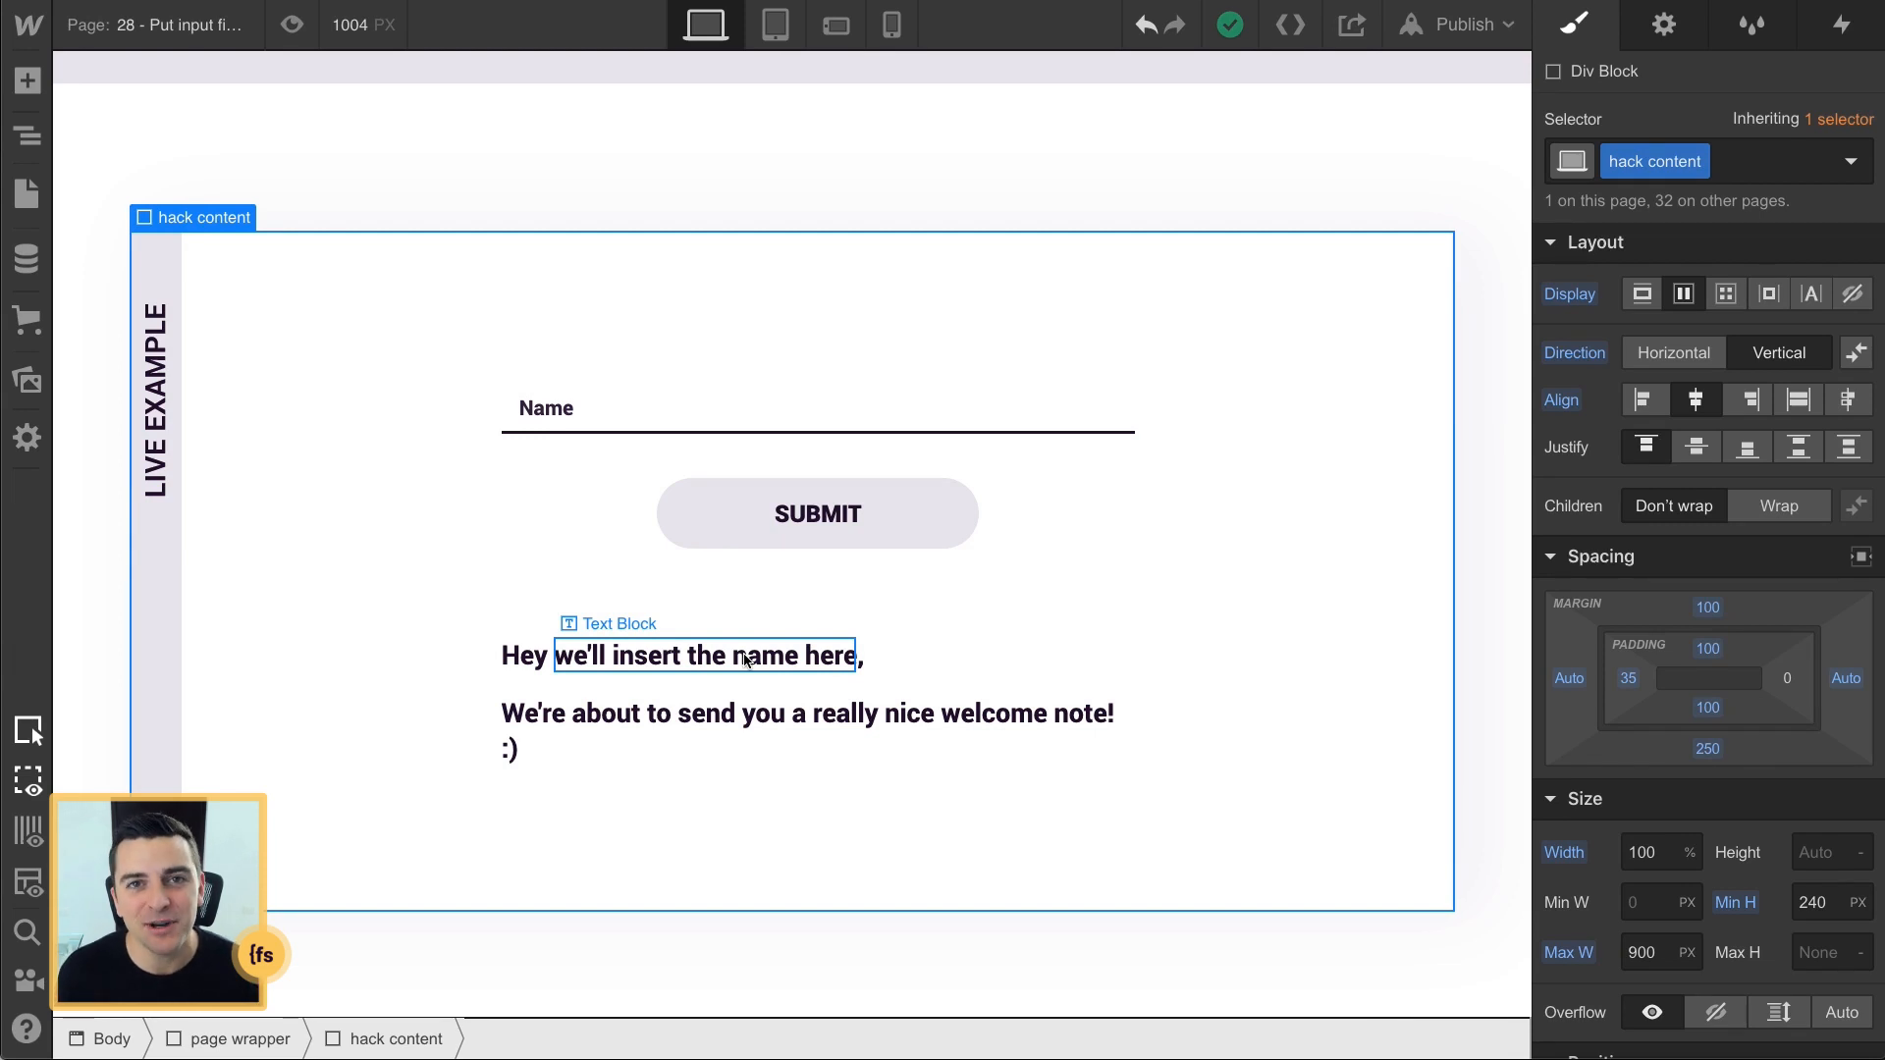
Step: Select the name input and reveal its ID hack28-name-input in Settings, then select the greeting placeholder
click(672, 407)
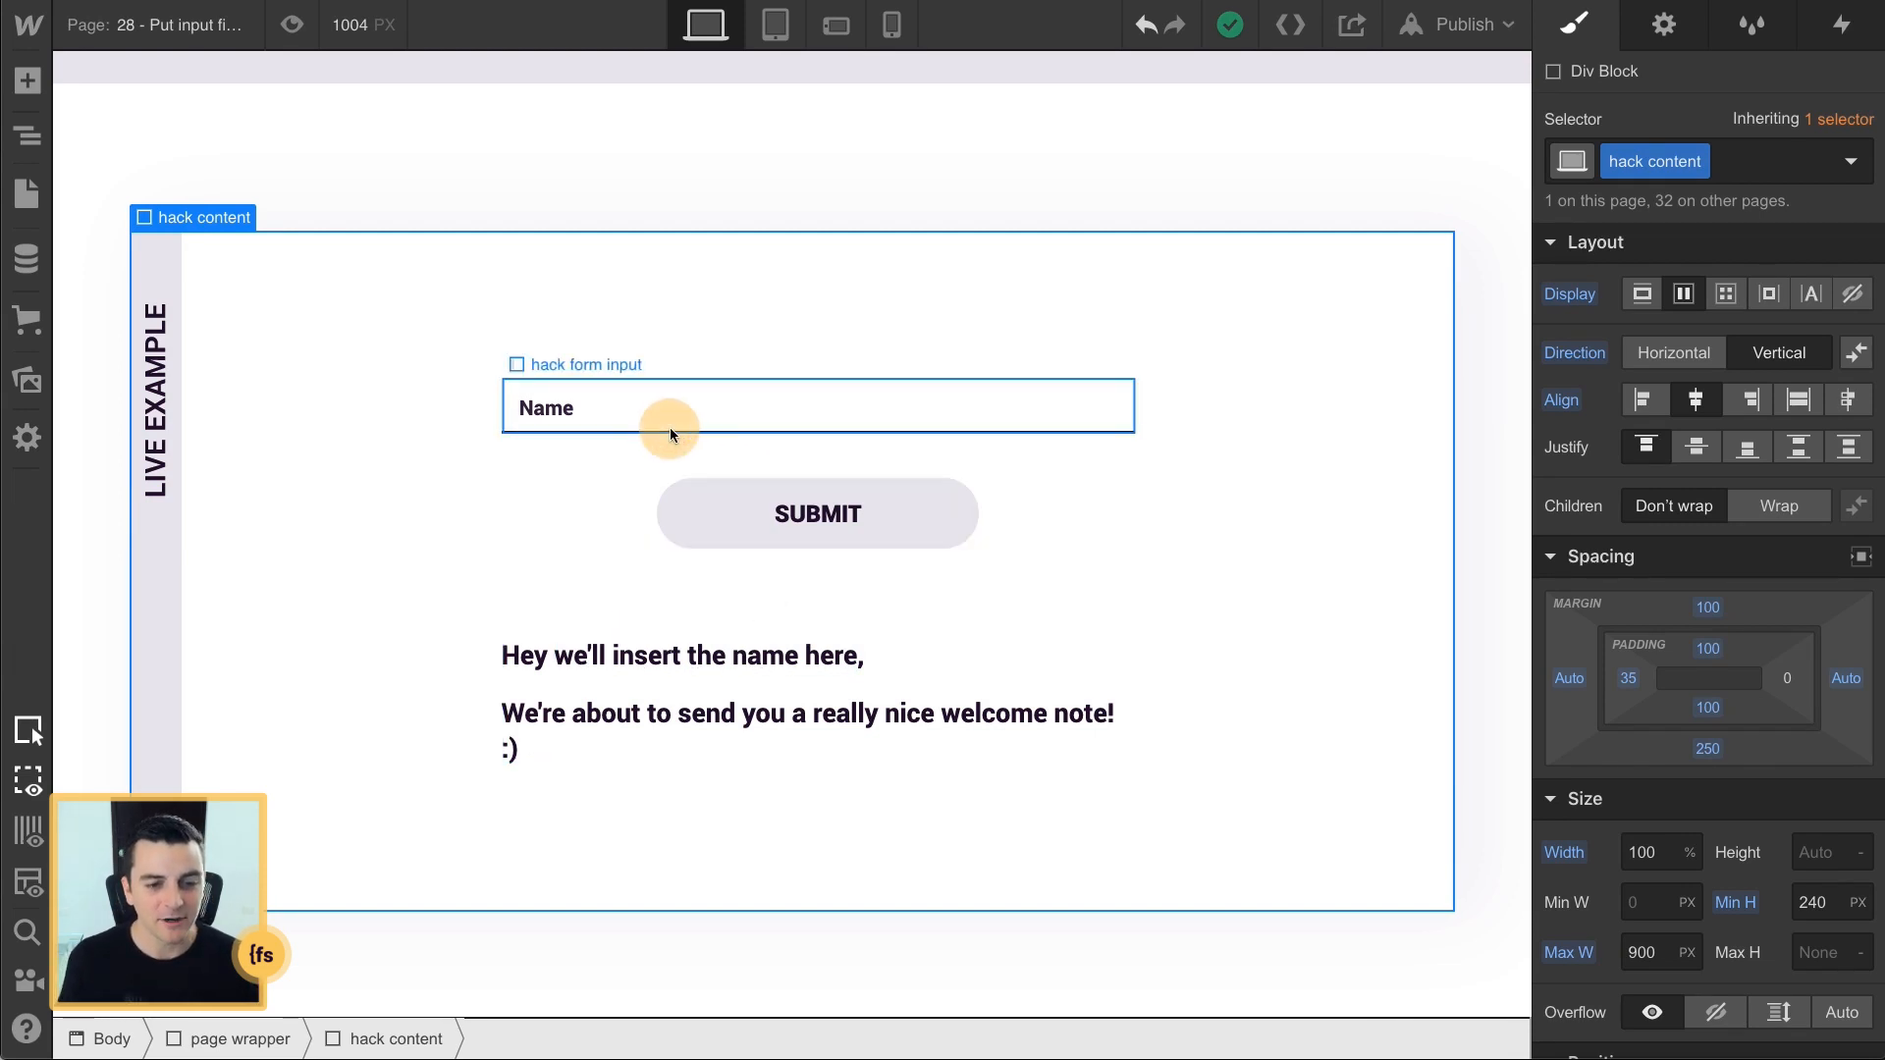
click(673, 407)
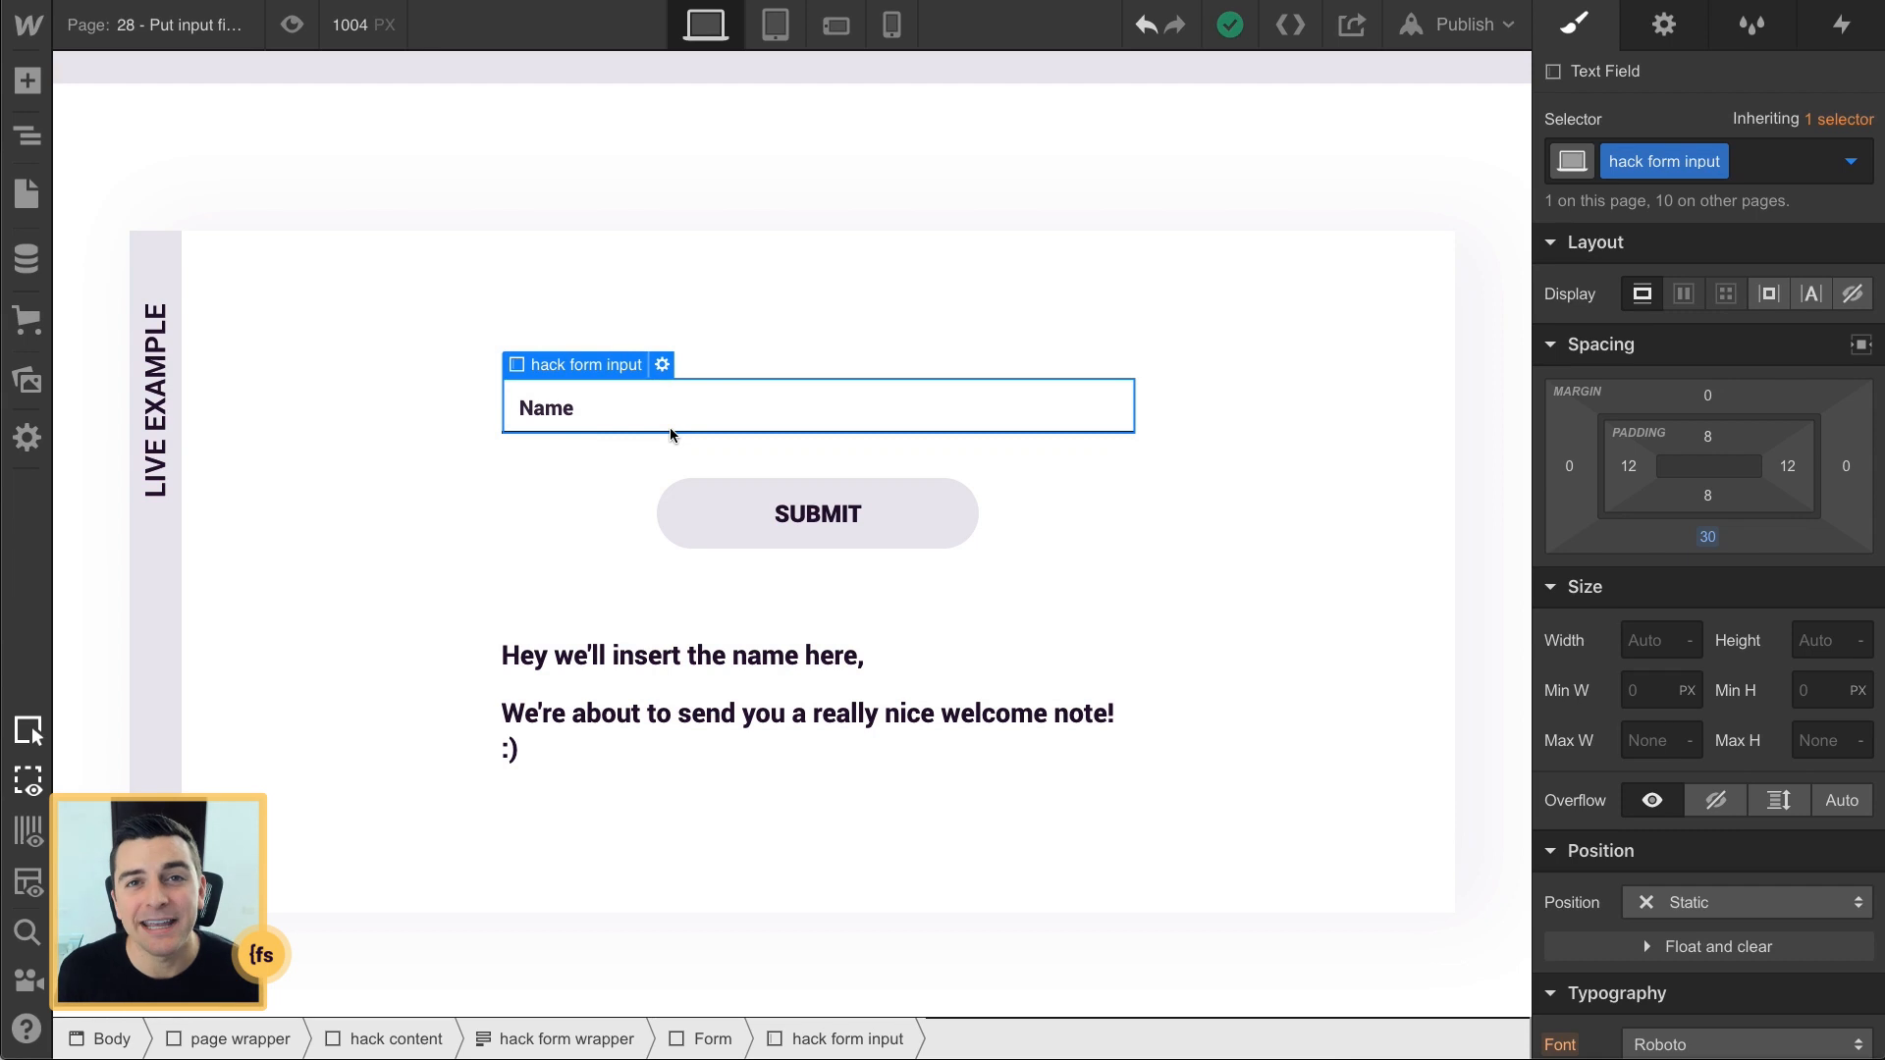
click(1664, 25)
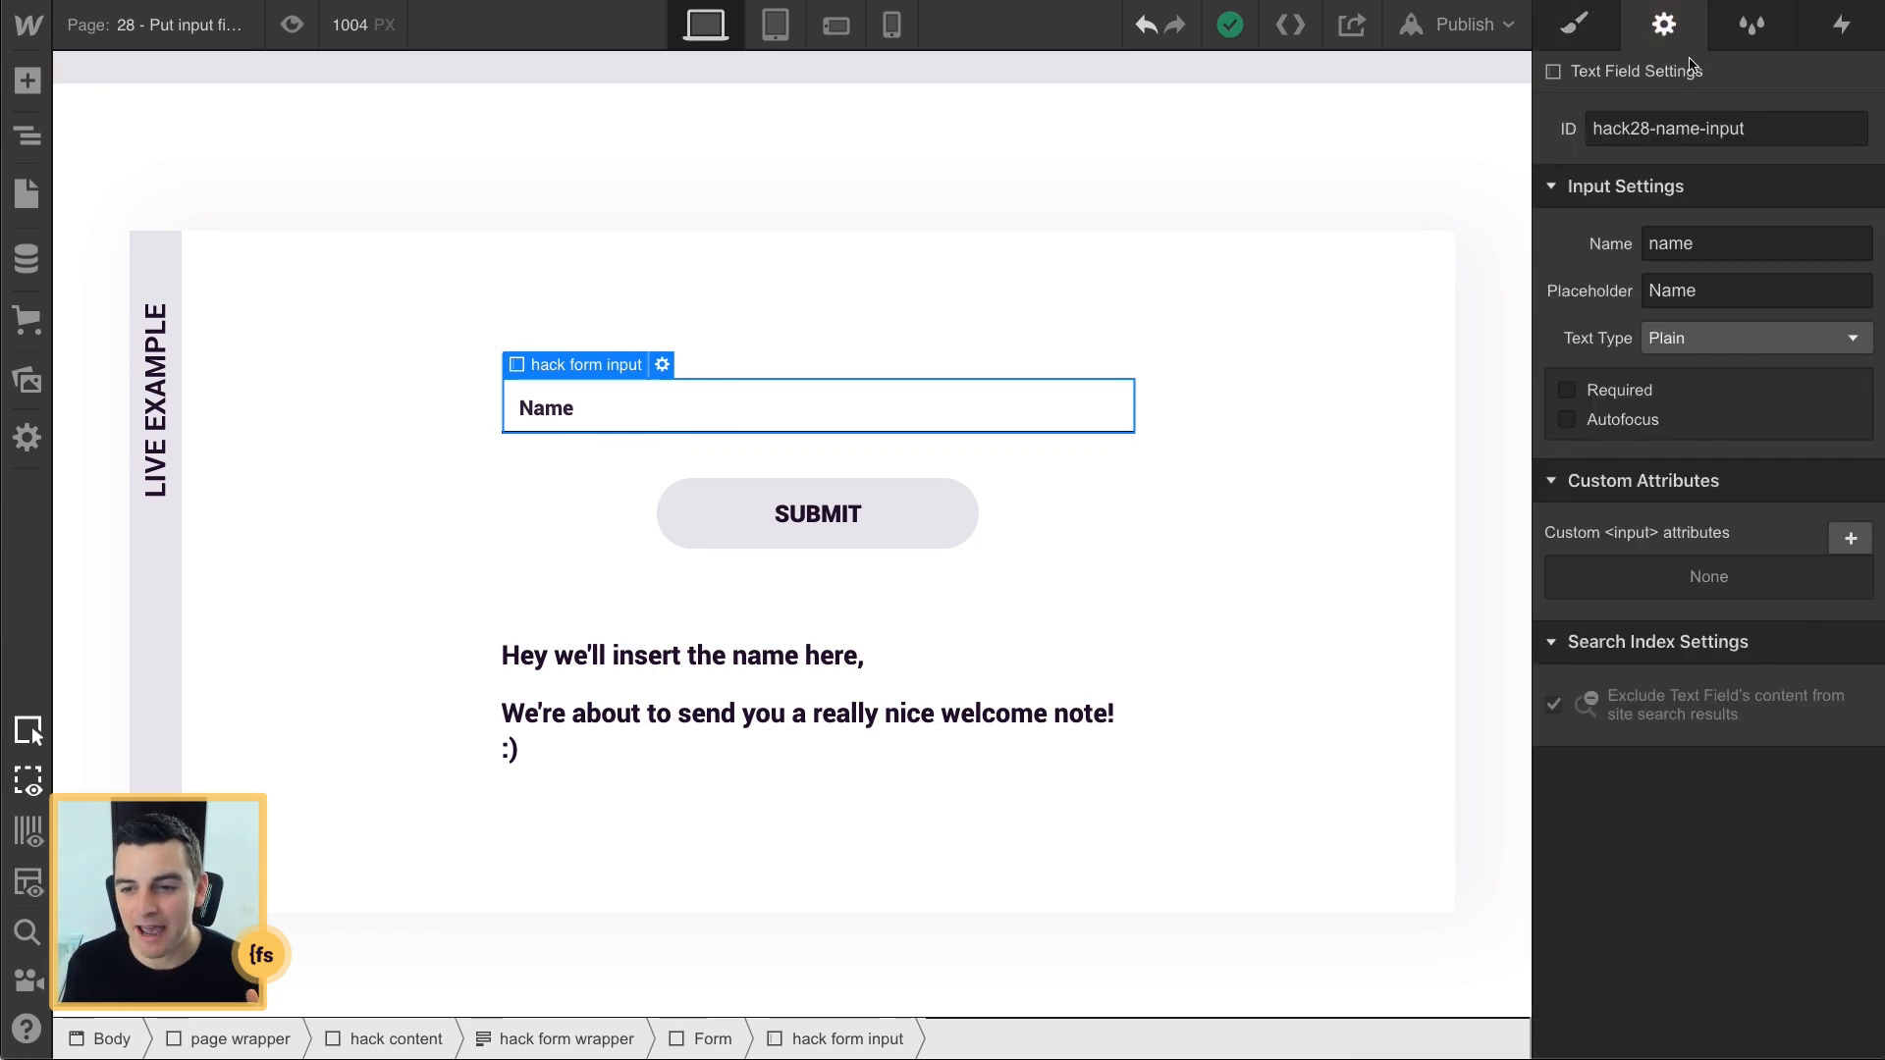
triple_click(1723, 128)
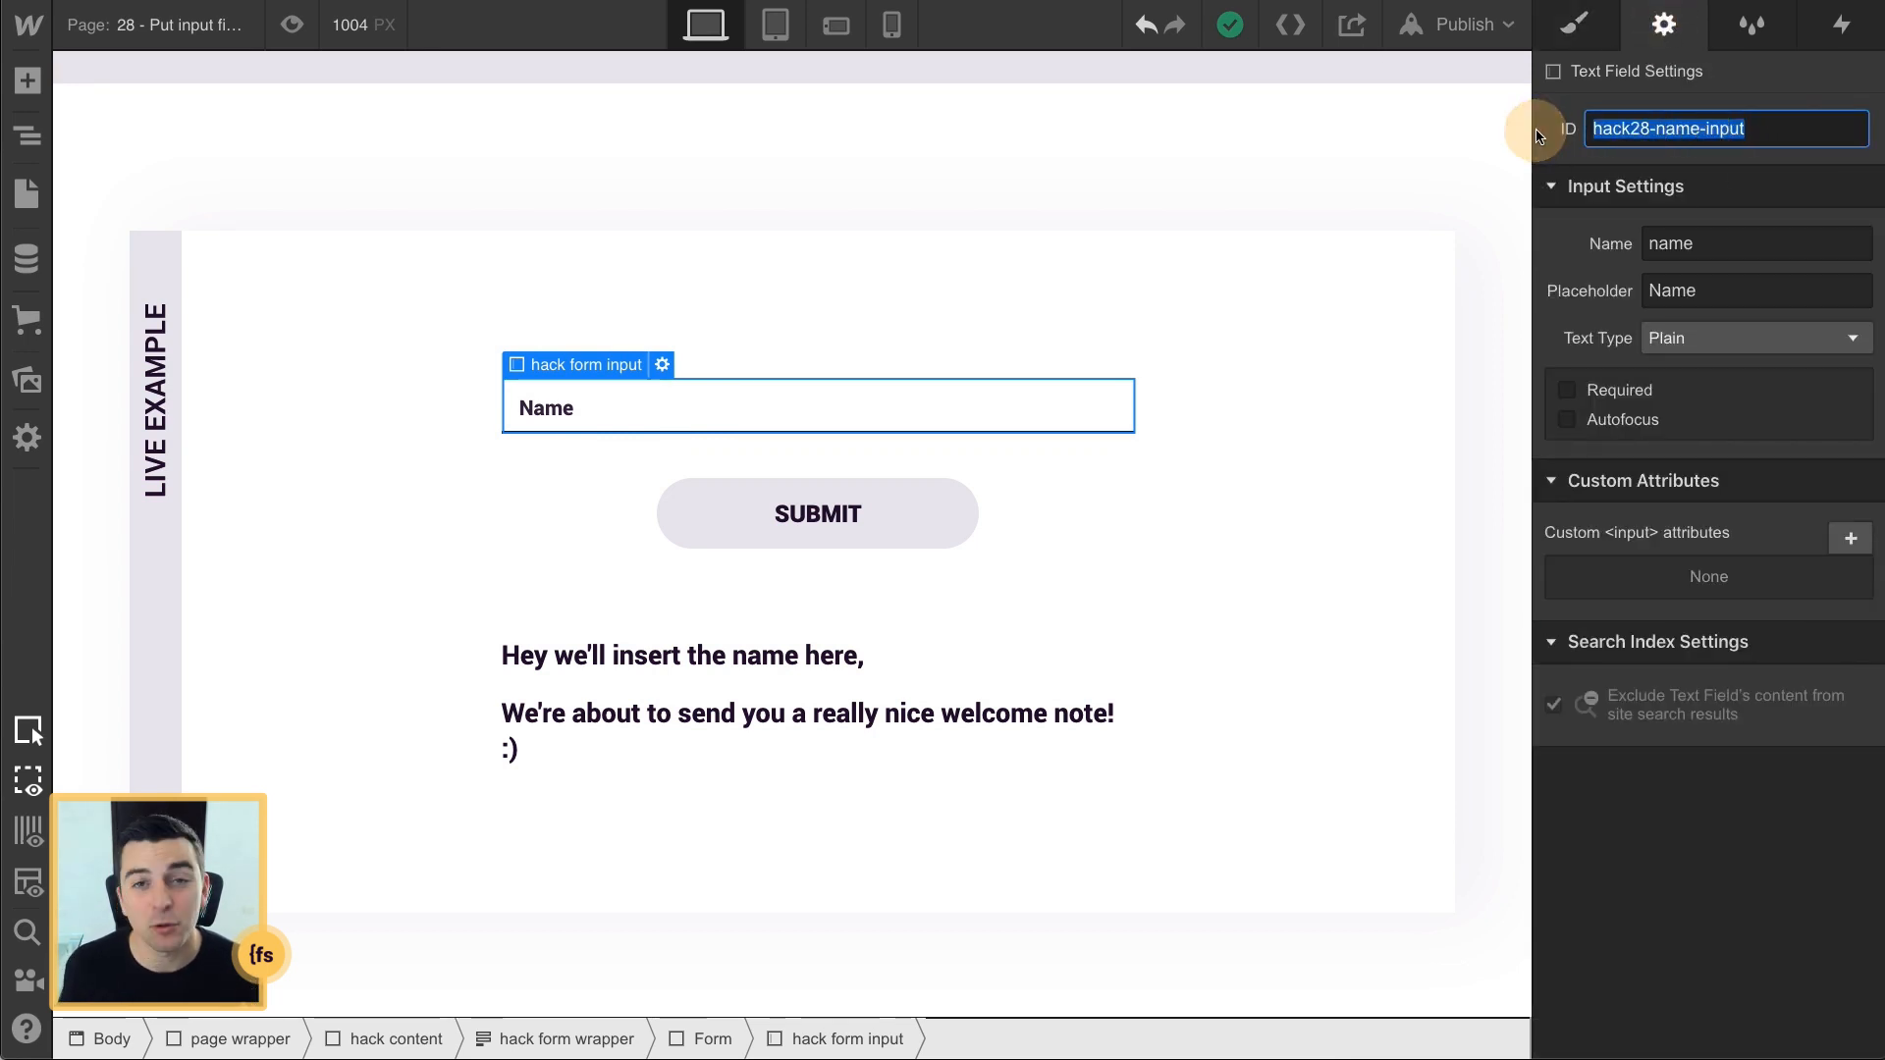
mouse_move(1682, 98)
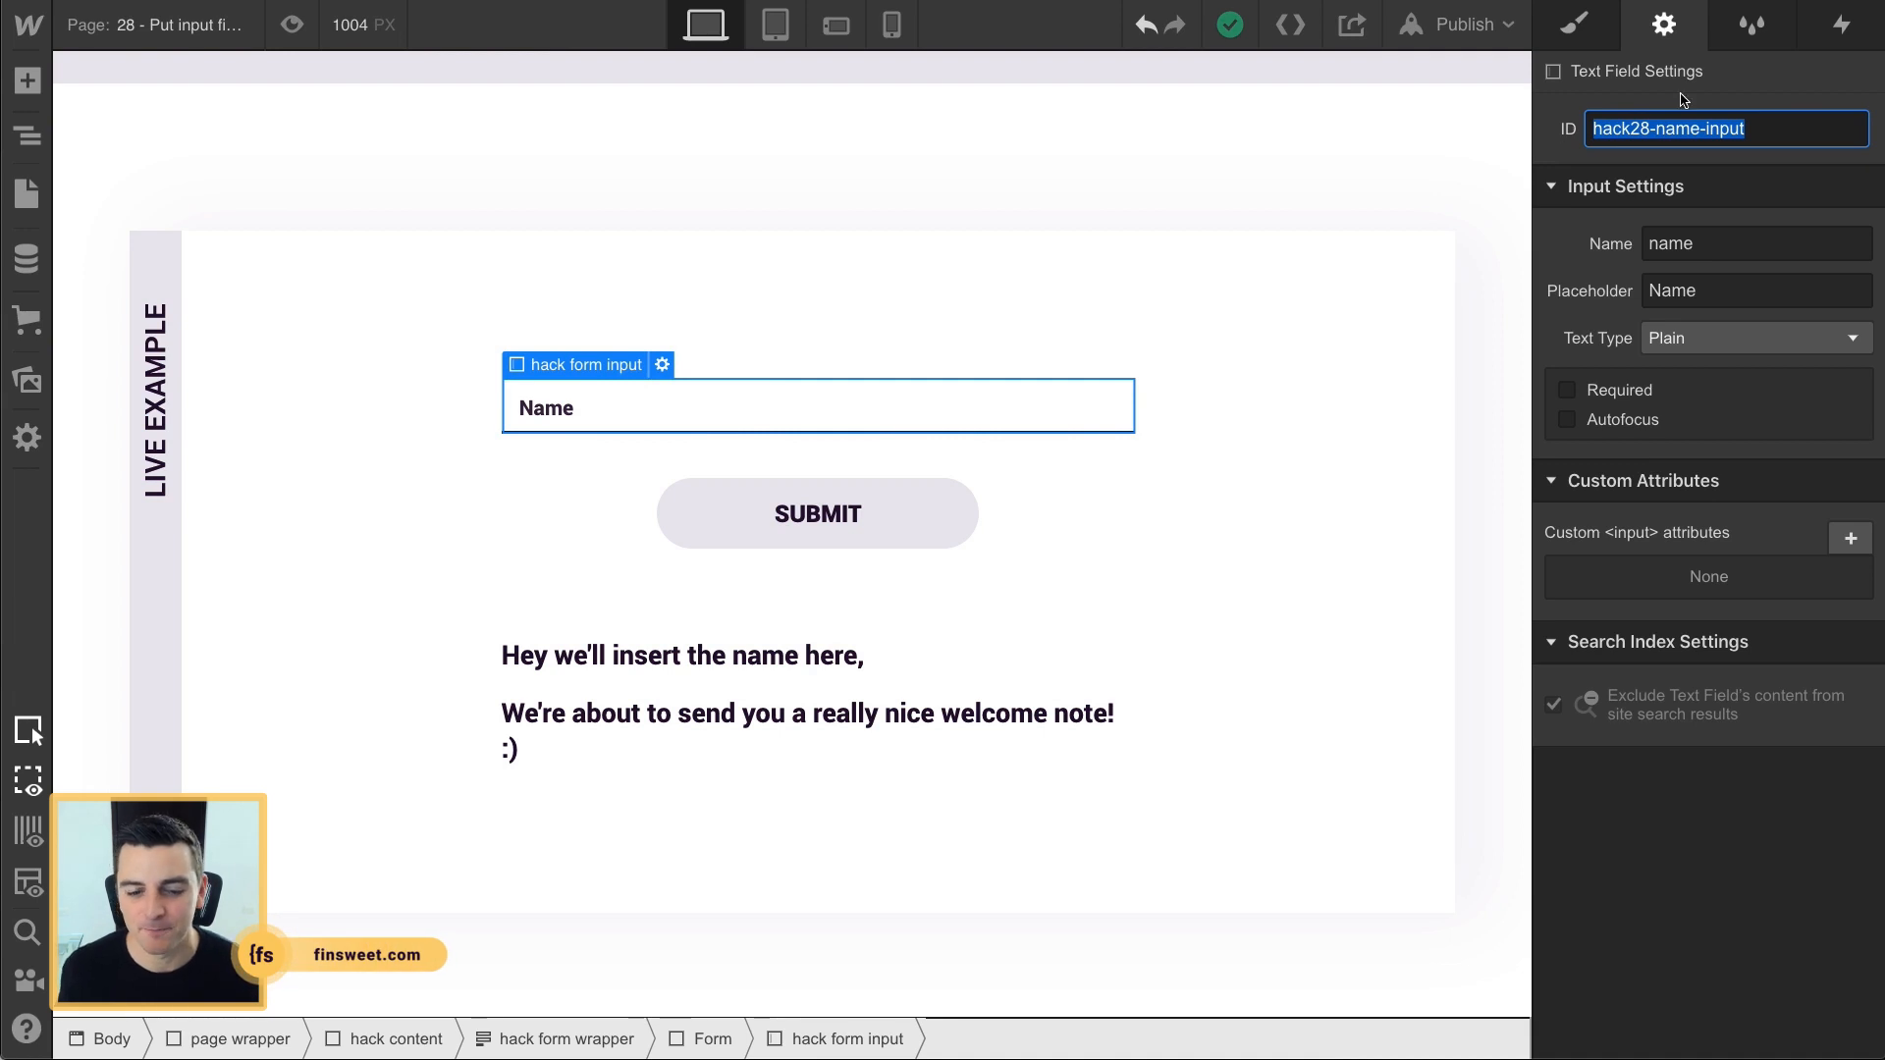
click(703, 655)
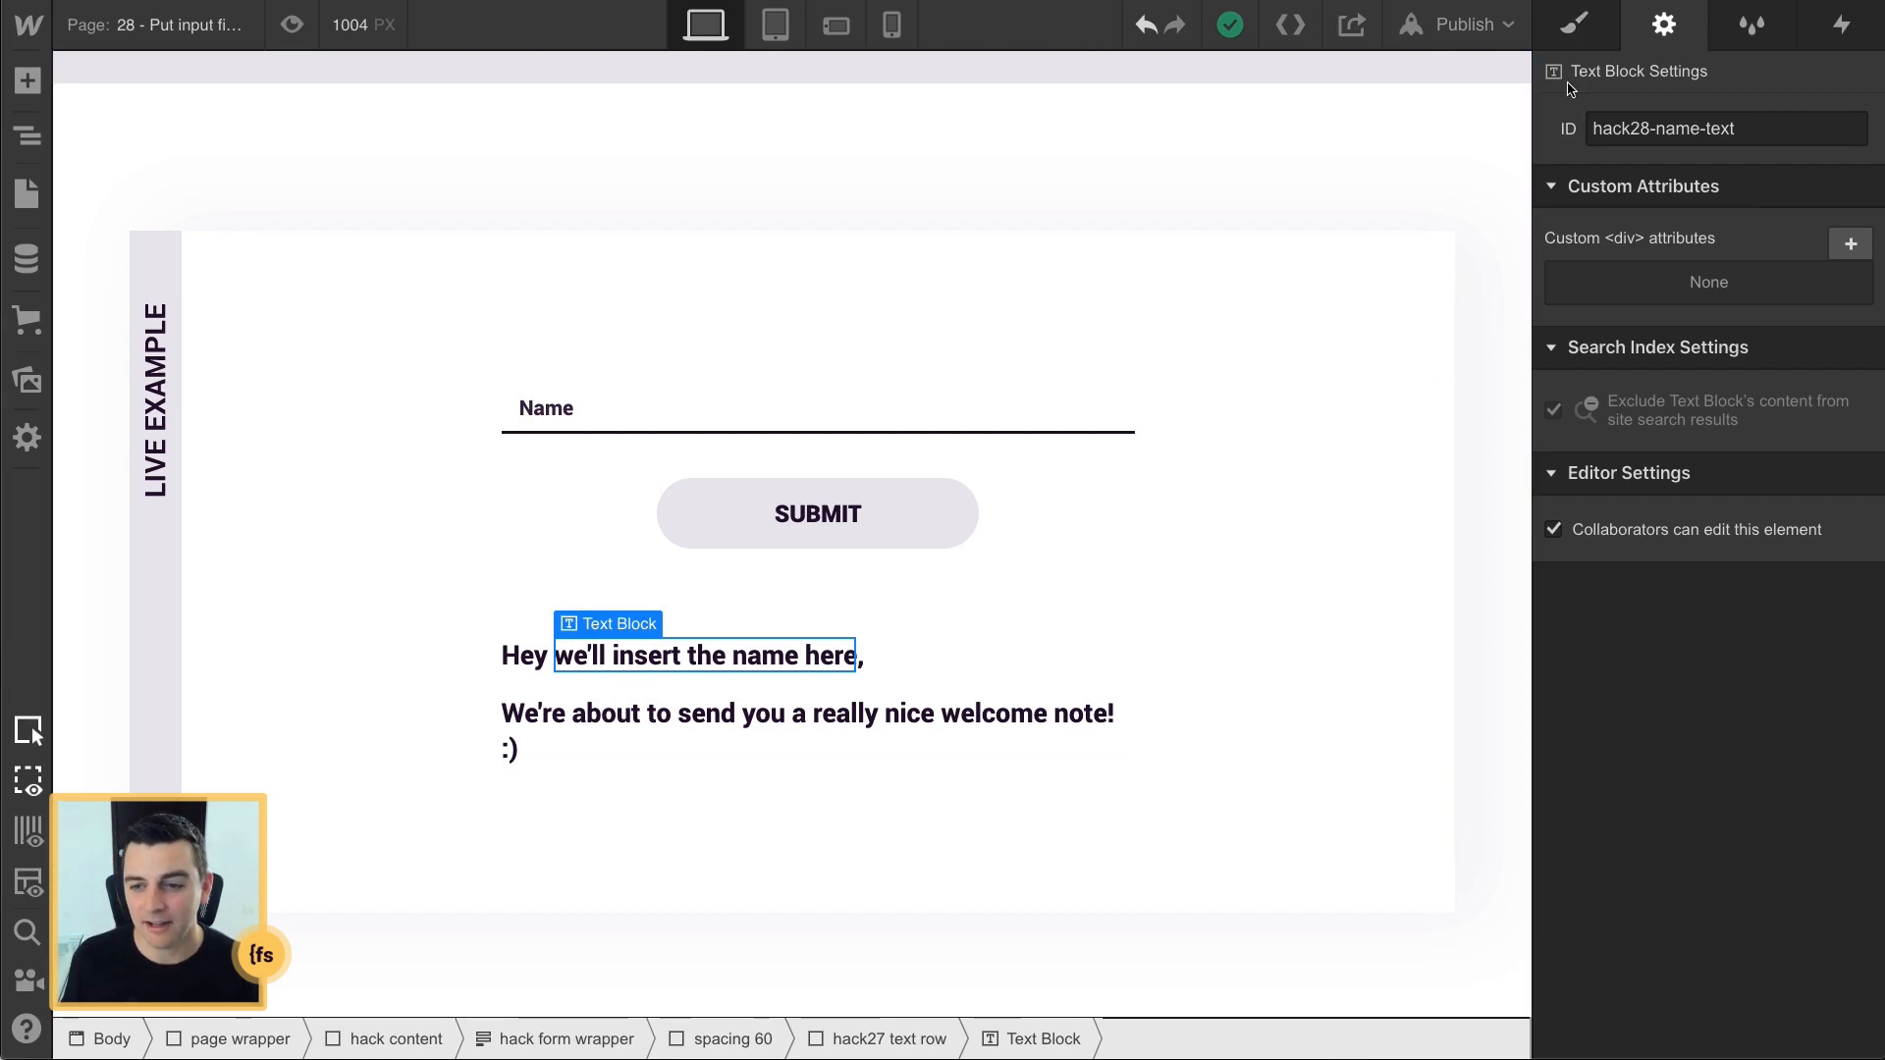
Step: Reveal the placeholder text block's ID hack28-name-text in Settings
click(1725, 128)
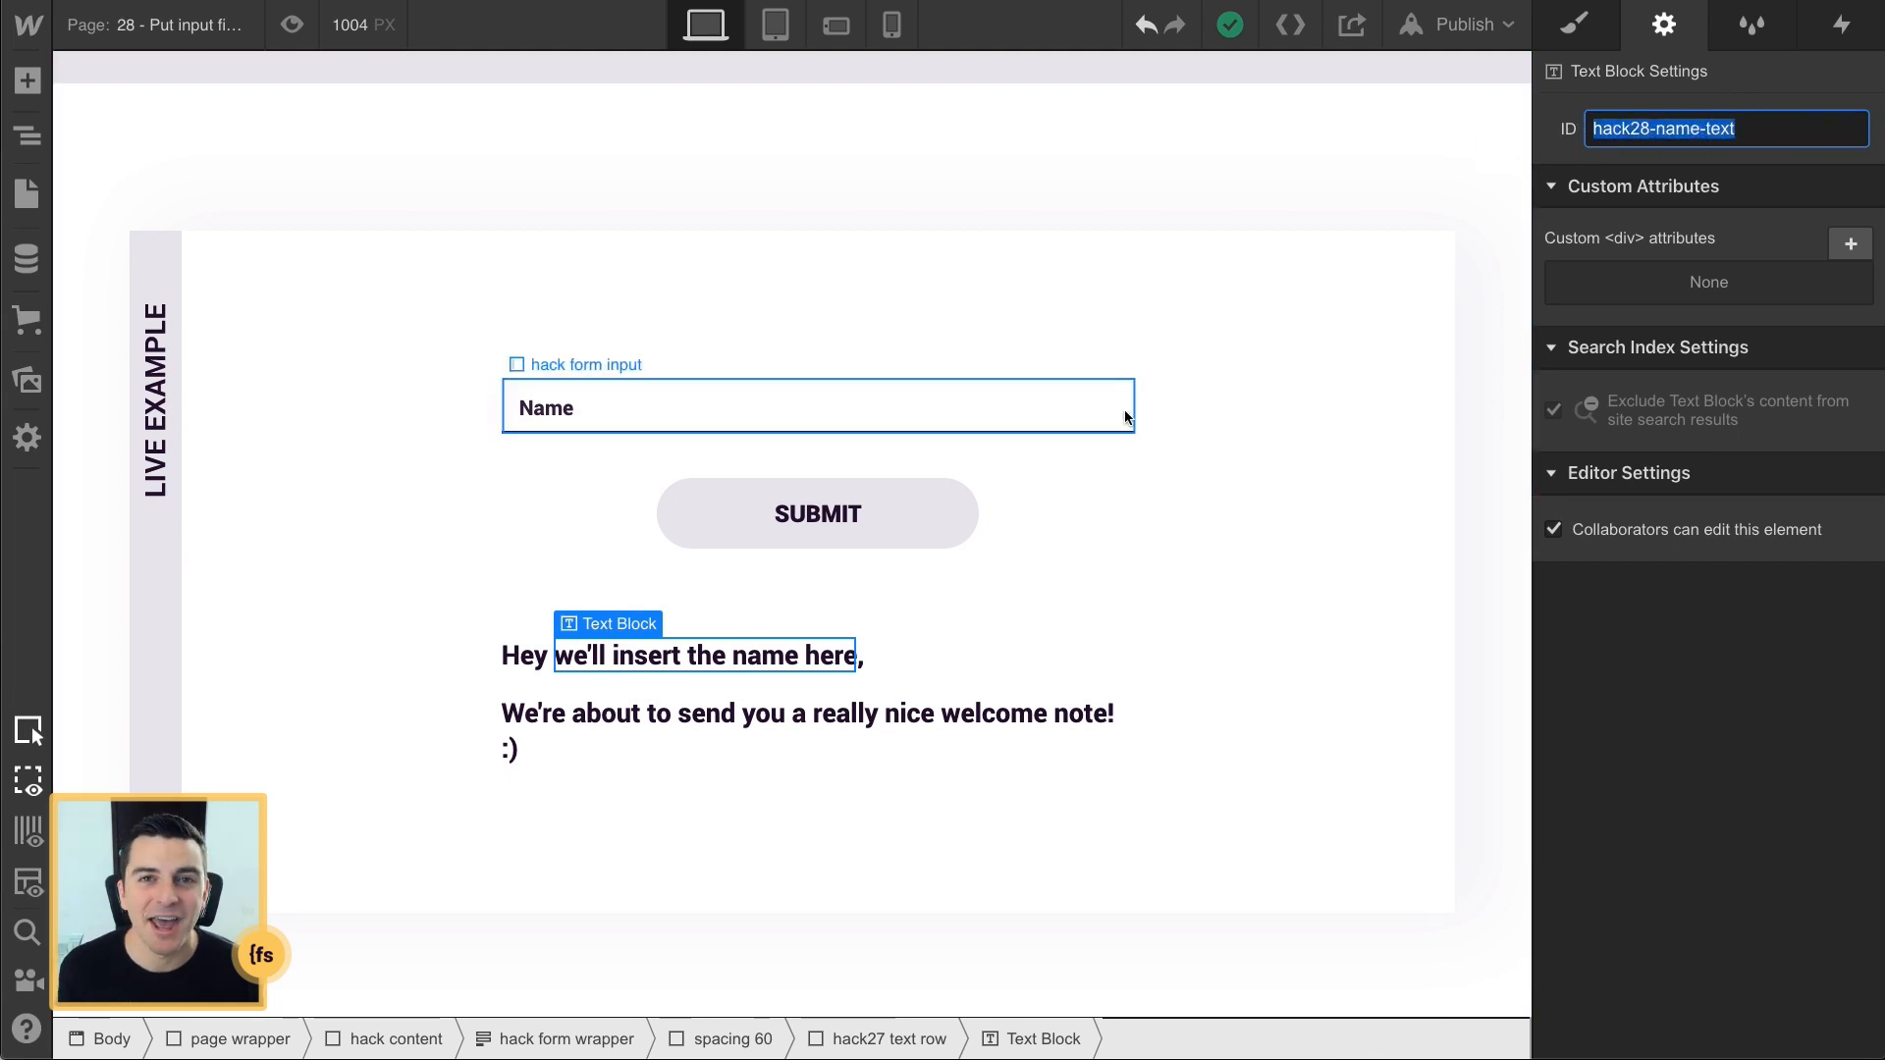
click(818, 406)
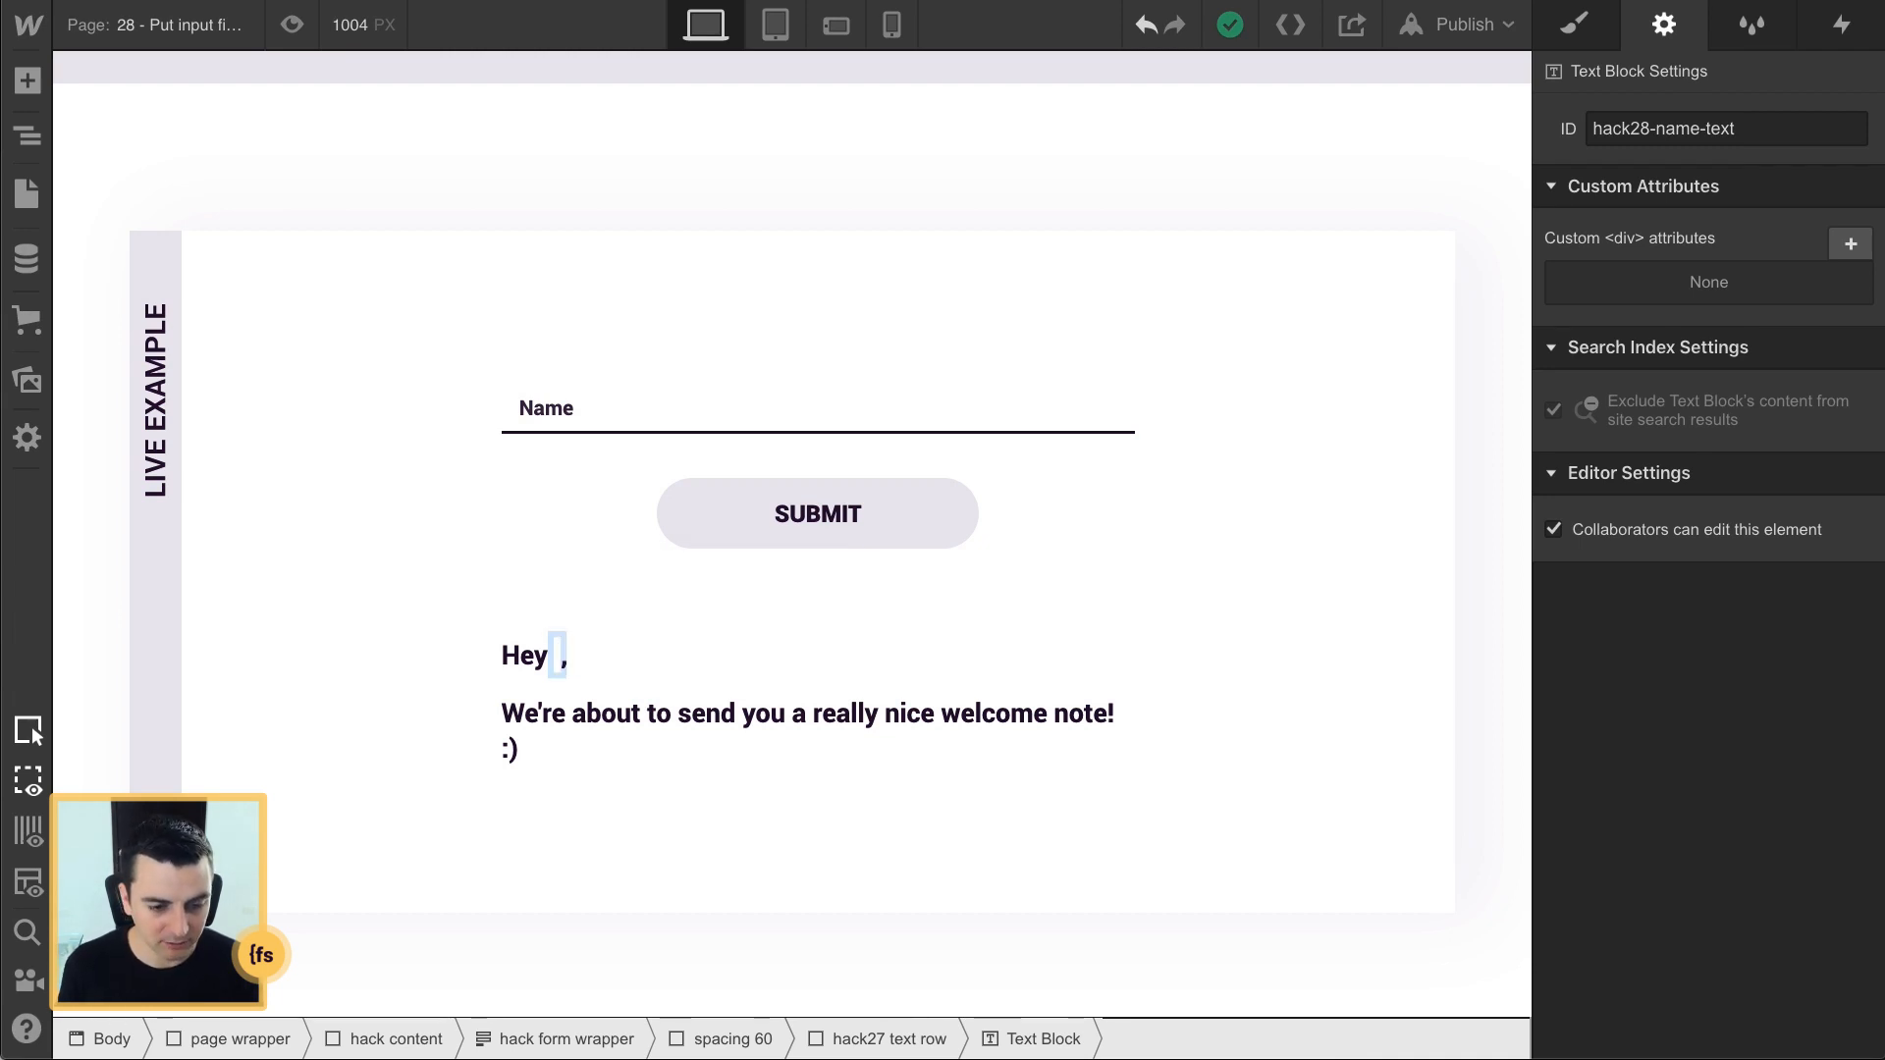
Step: Delete the placeholder text so the greeting reads just "Hey ,"
click(649, 655)
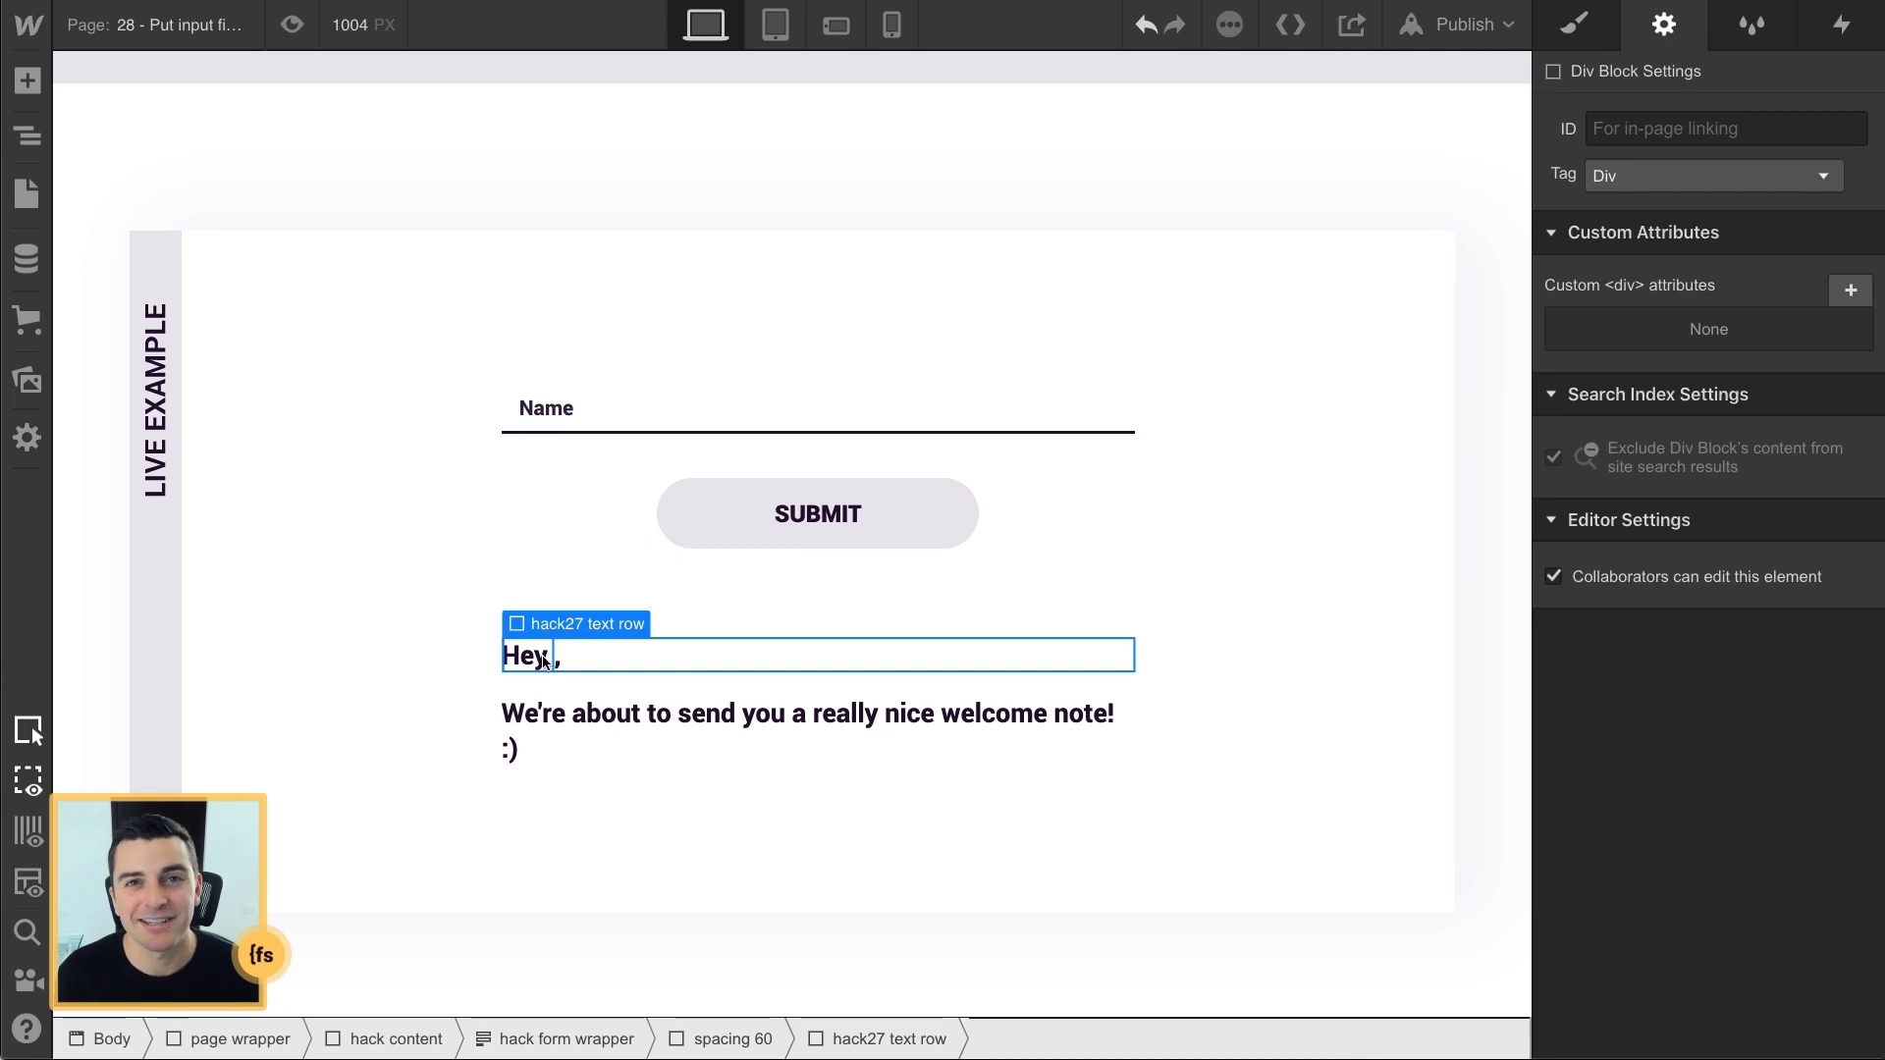
key(Backspace)
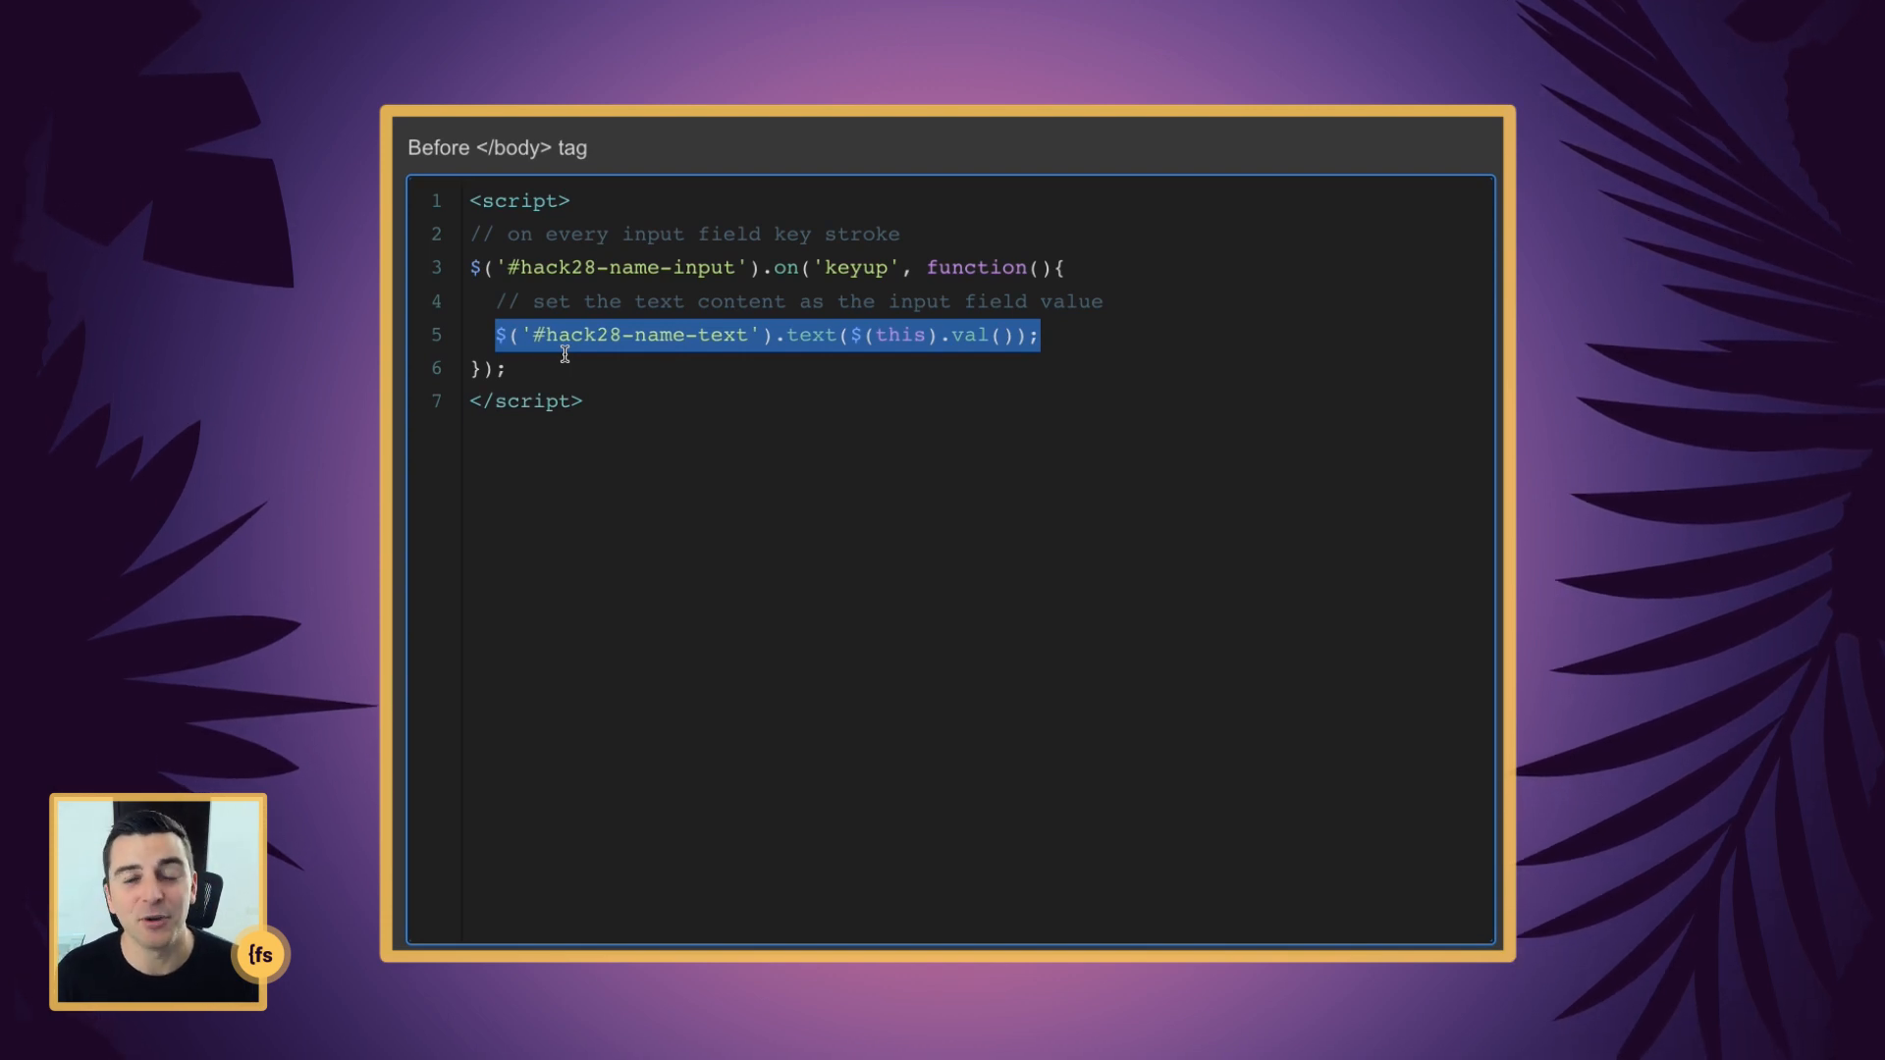
mouse_move(588, 377)
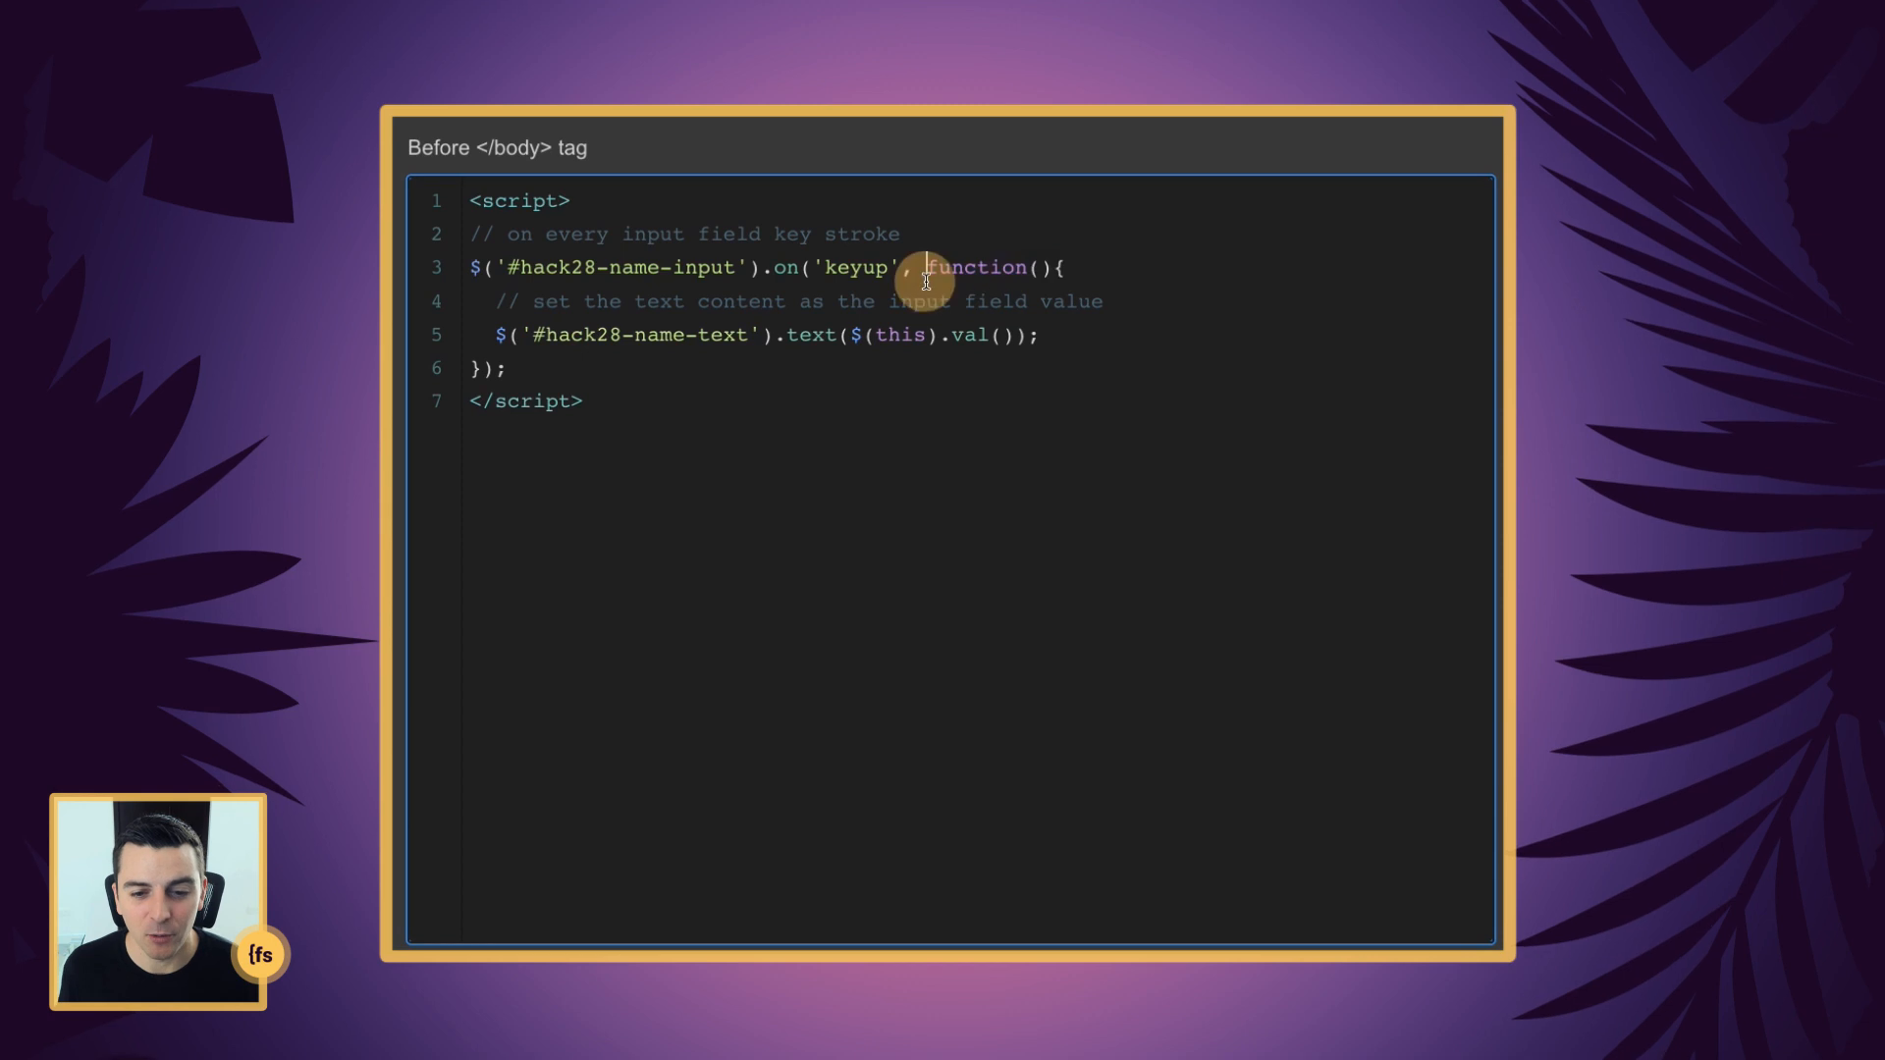
double_click(976, 267)
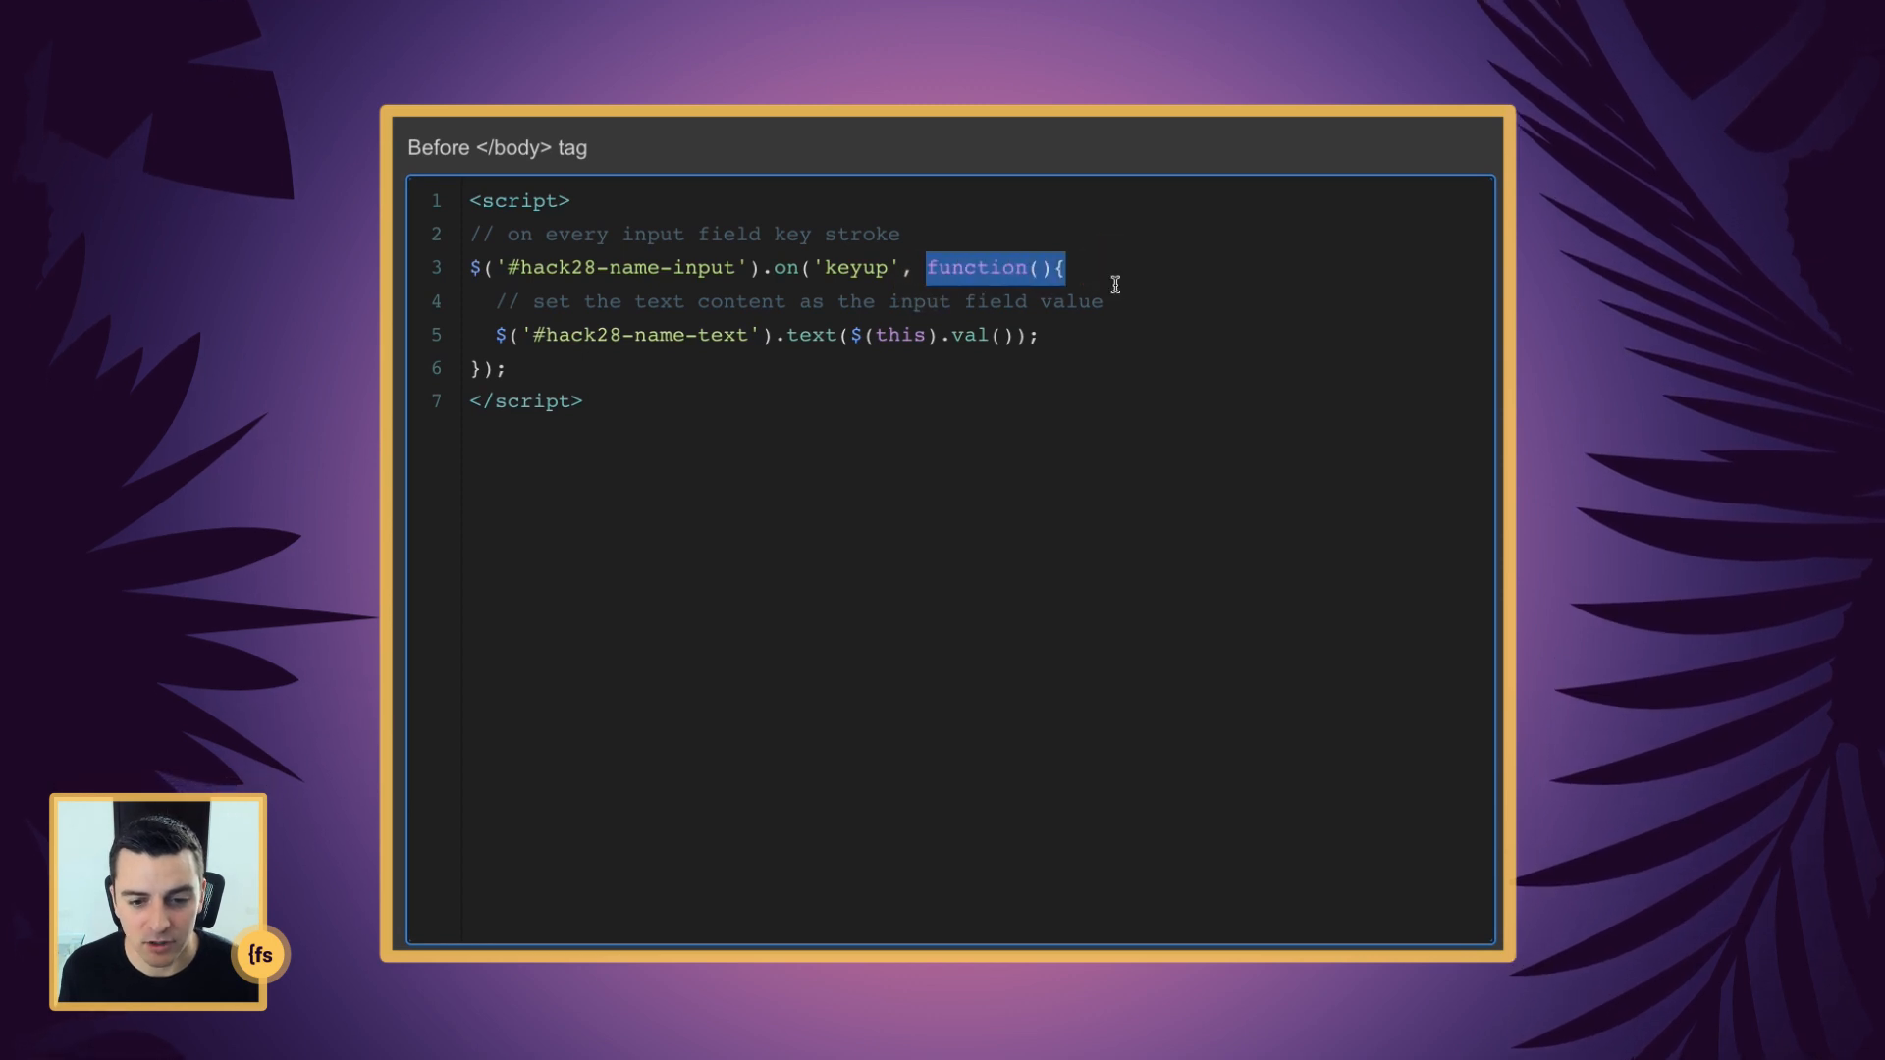
mouse_move(493, 301)
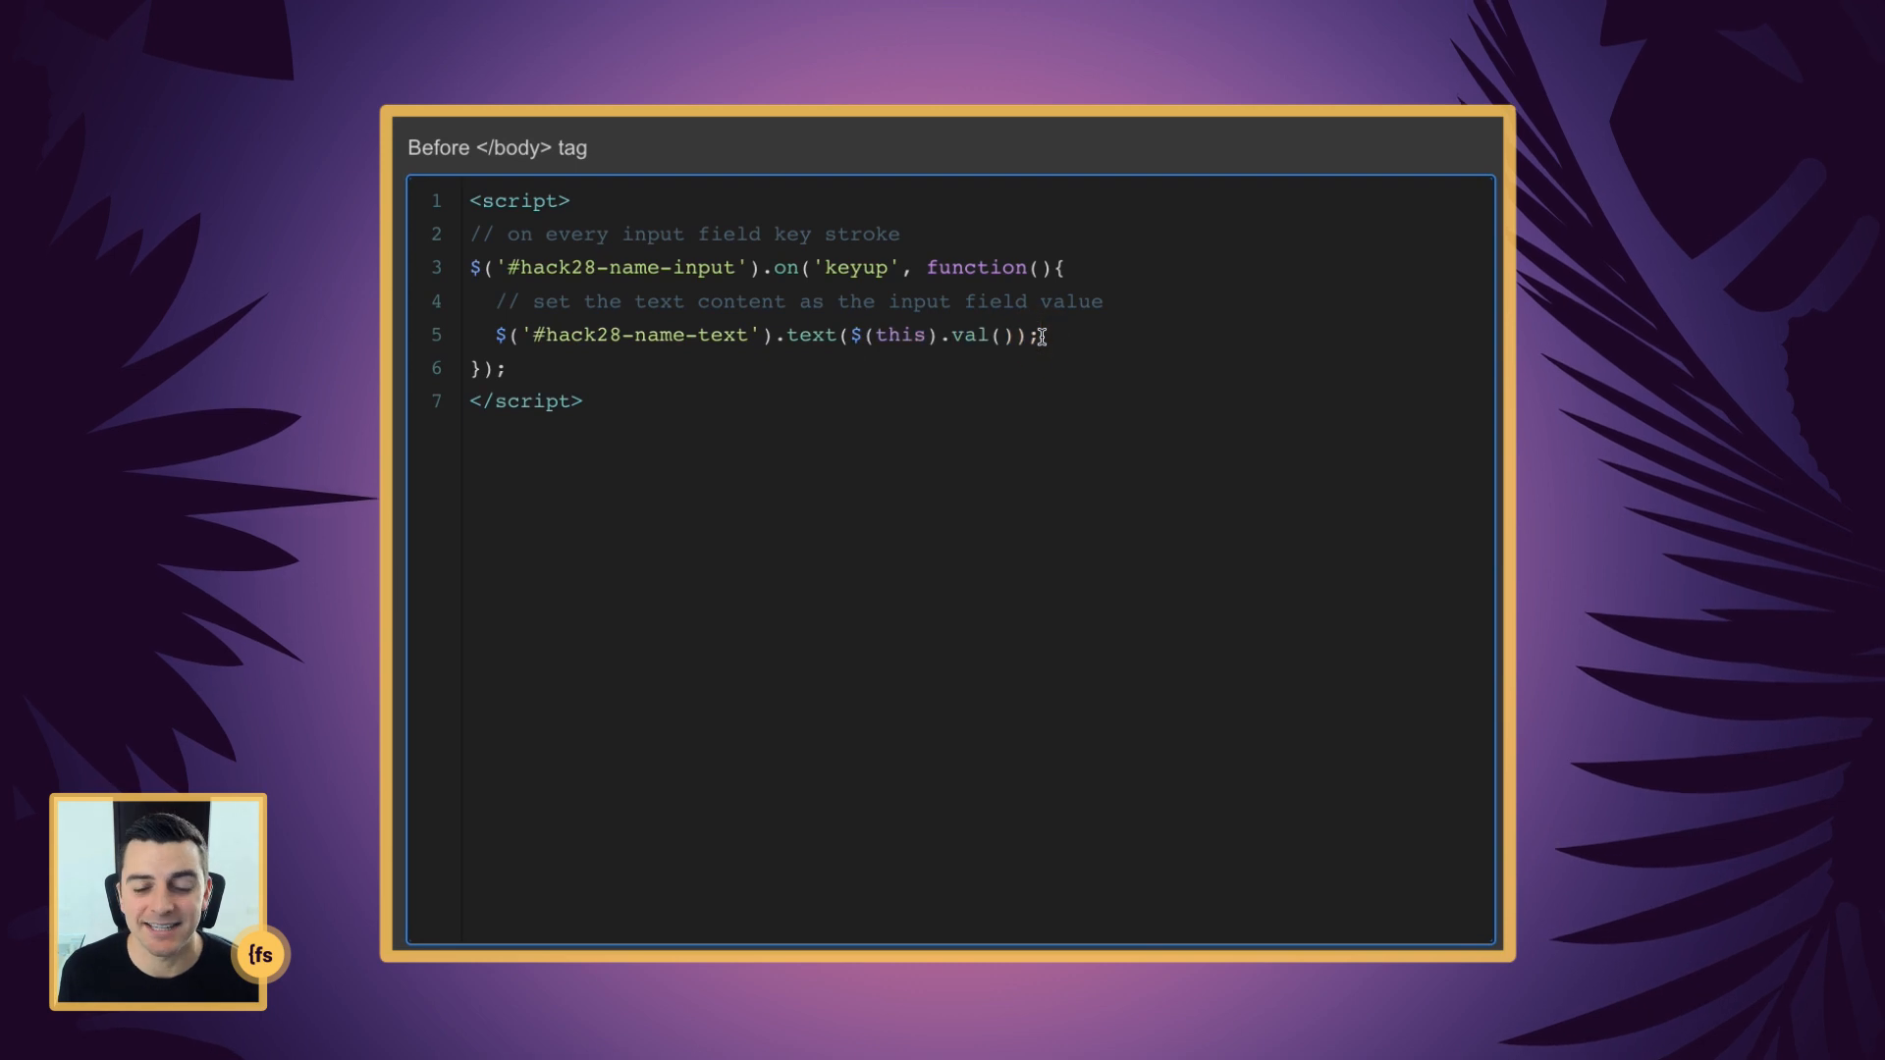
double_click(900, 336)
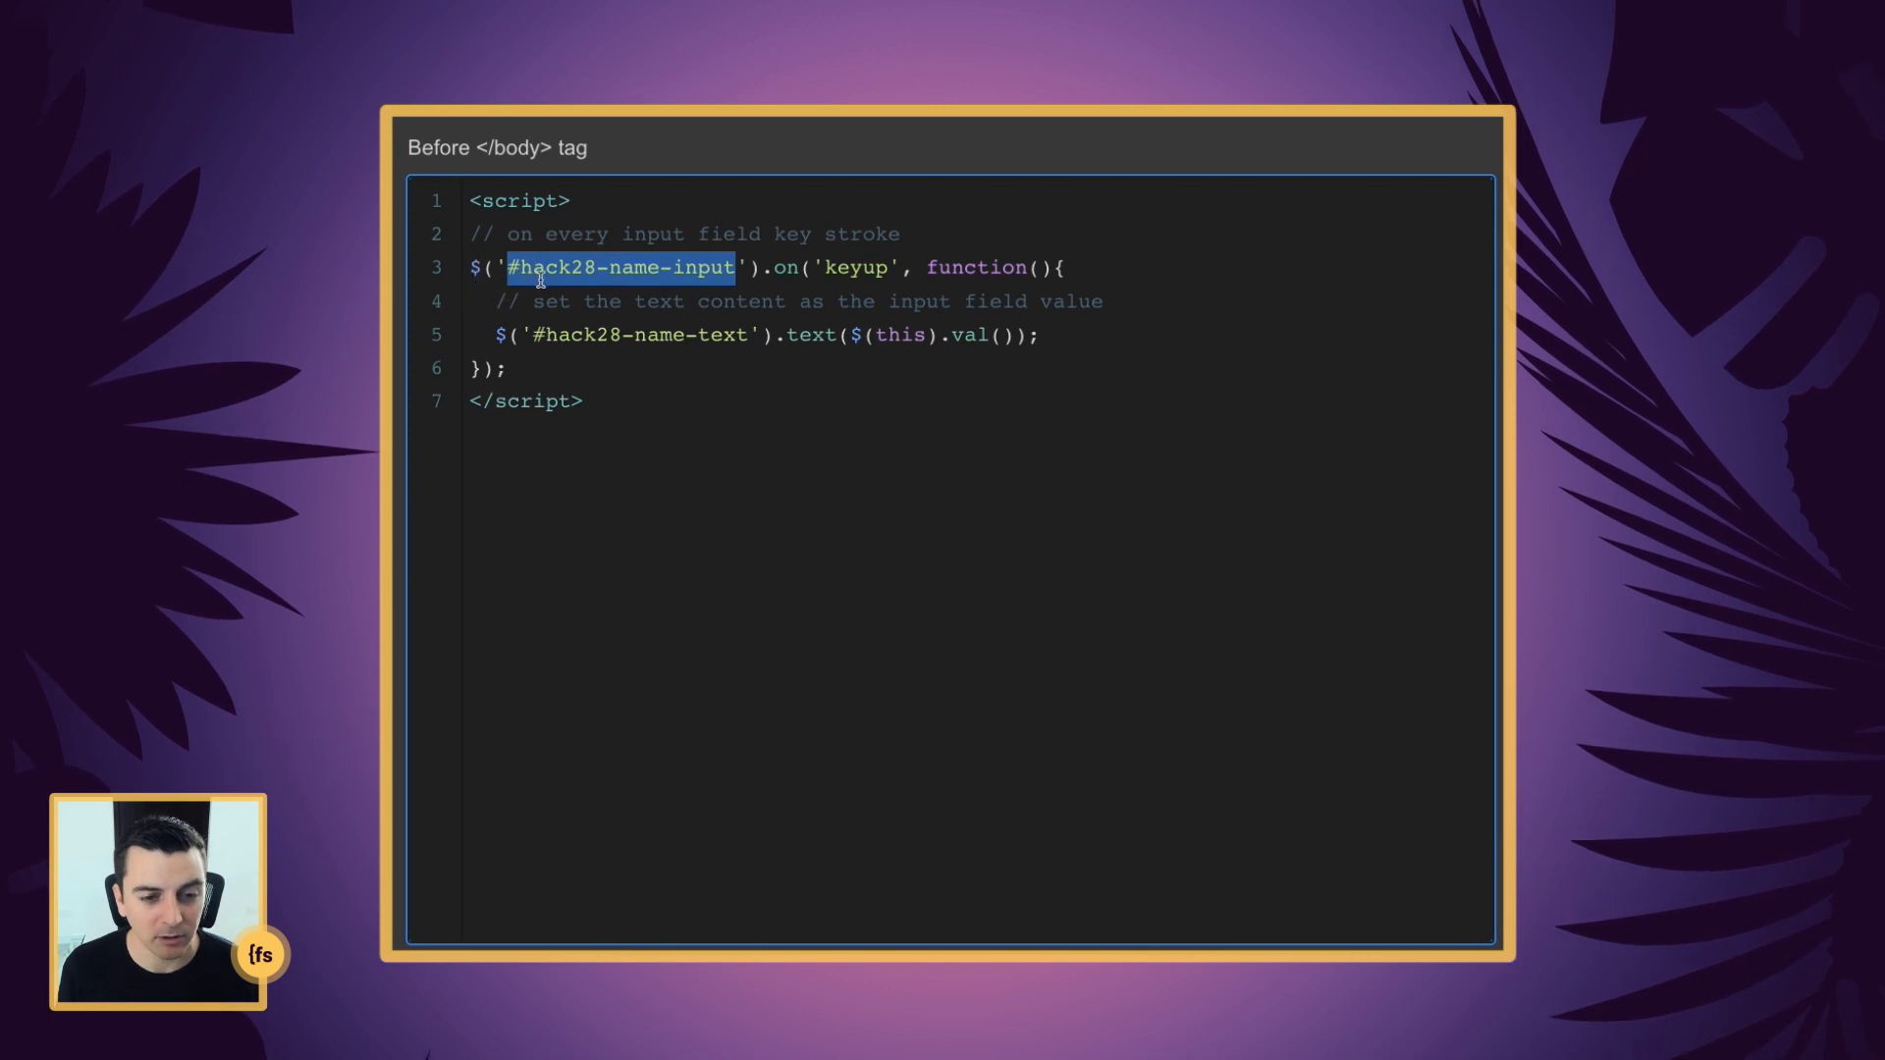
mouse_move(695, 293)
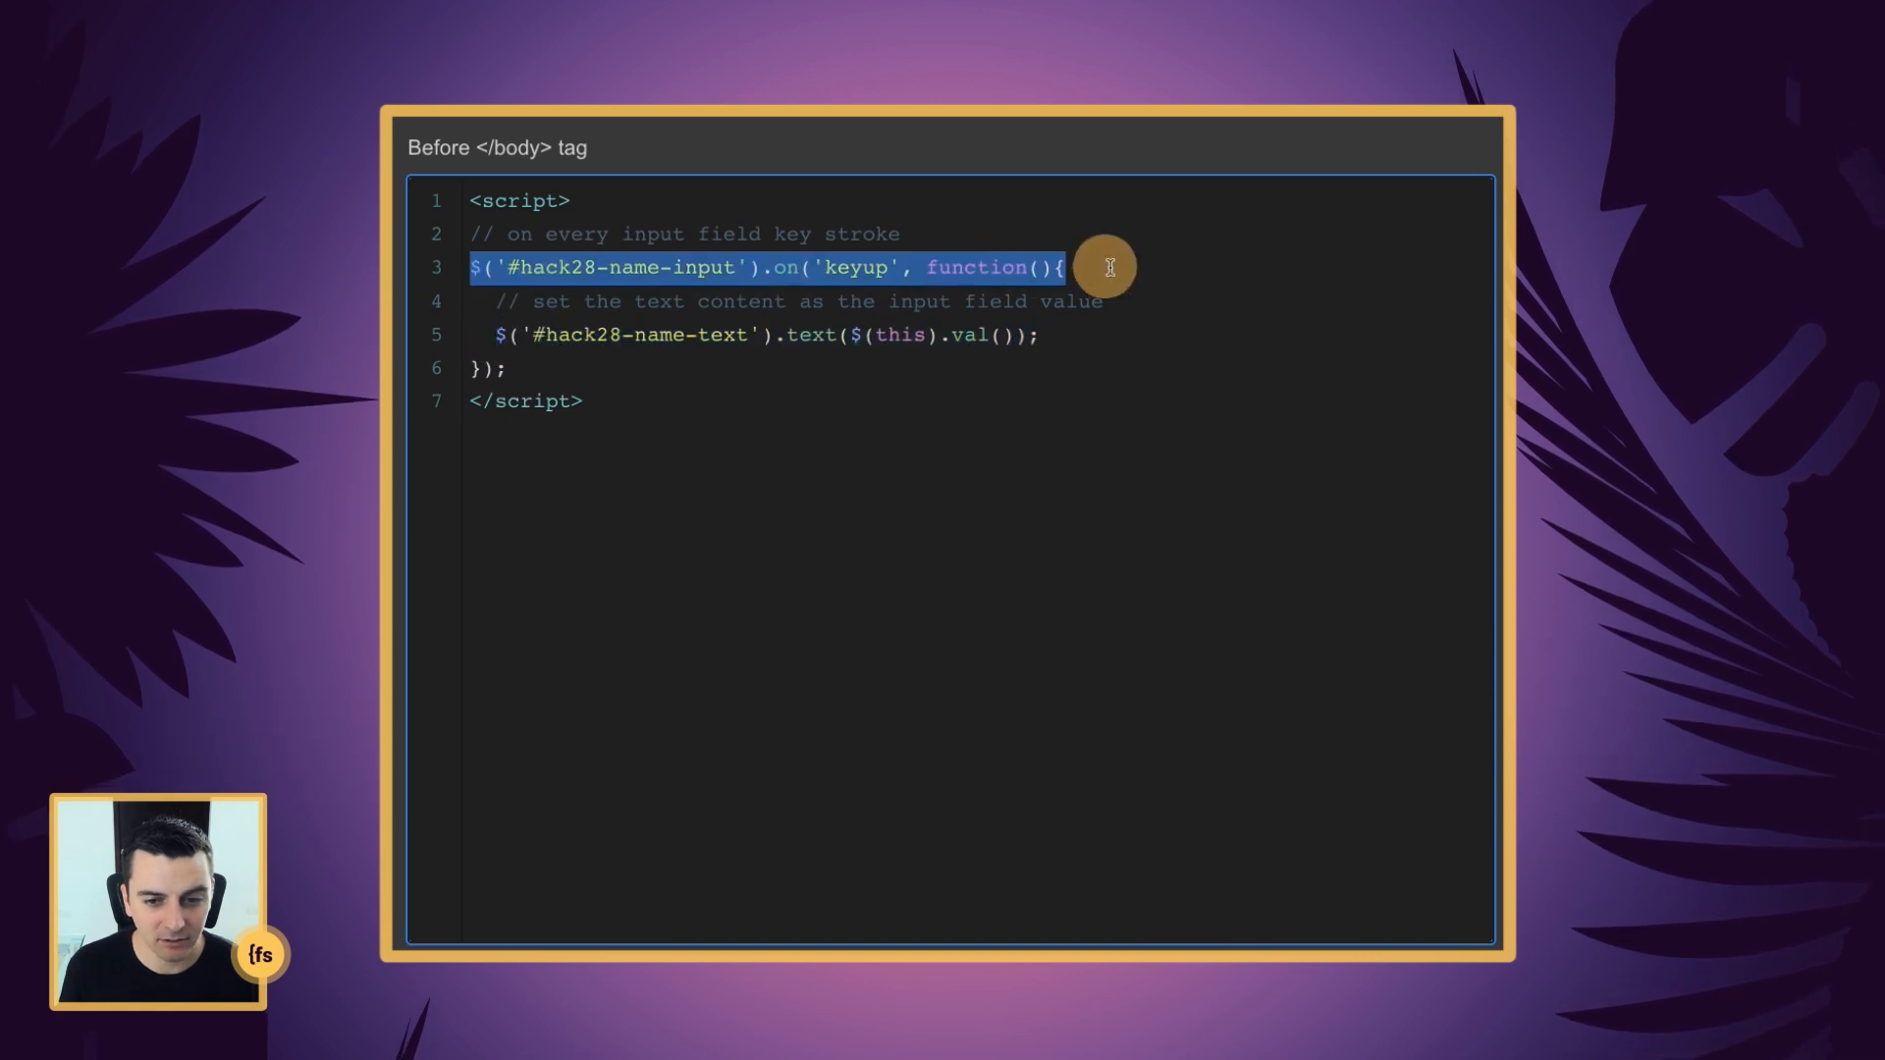
double_click(899, 334)
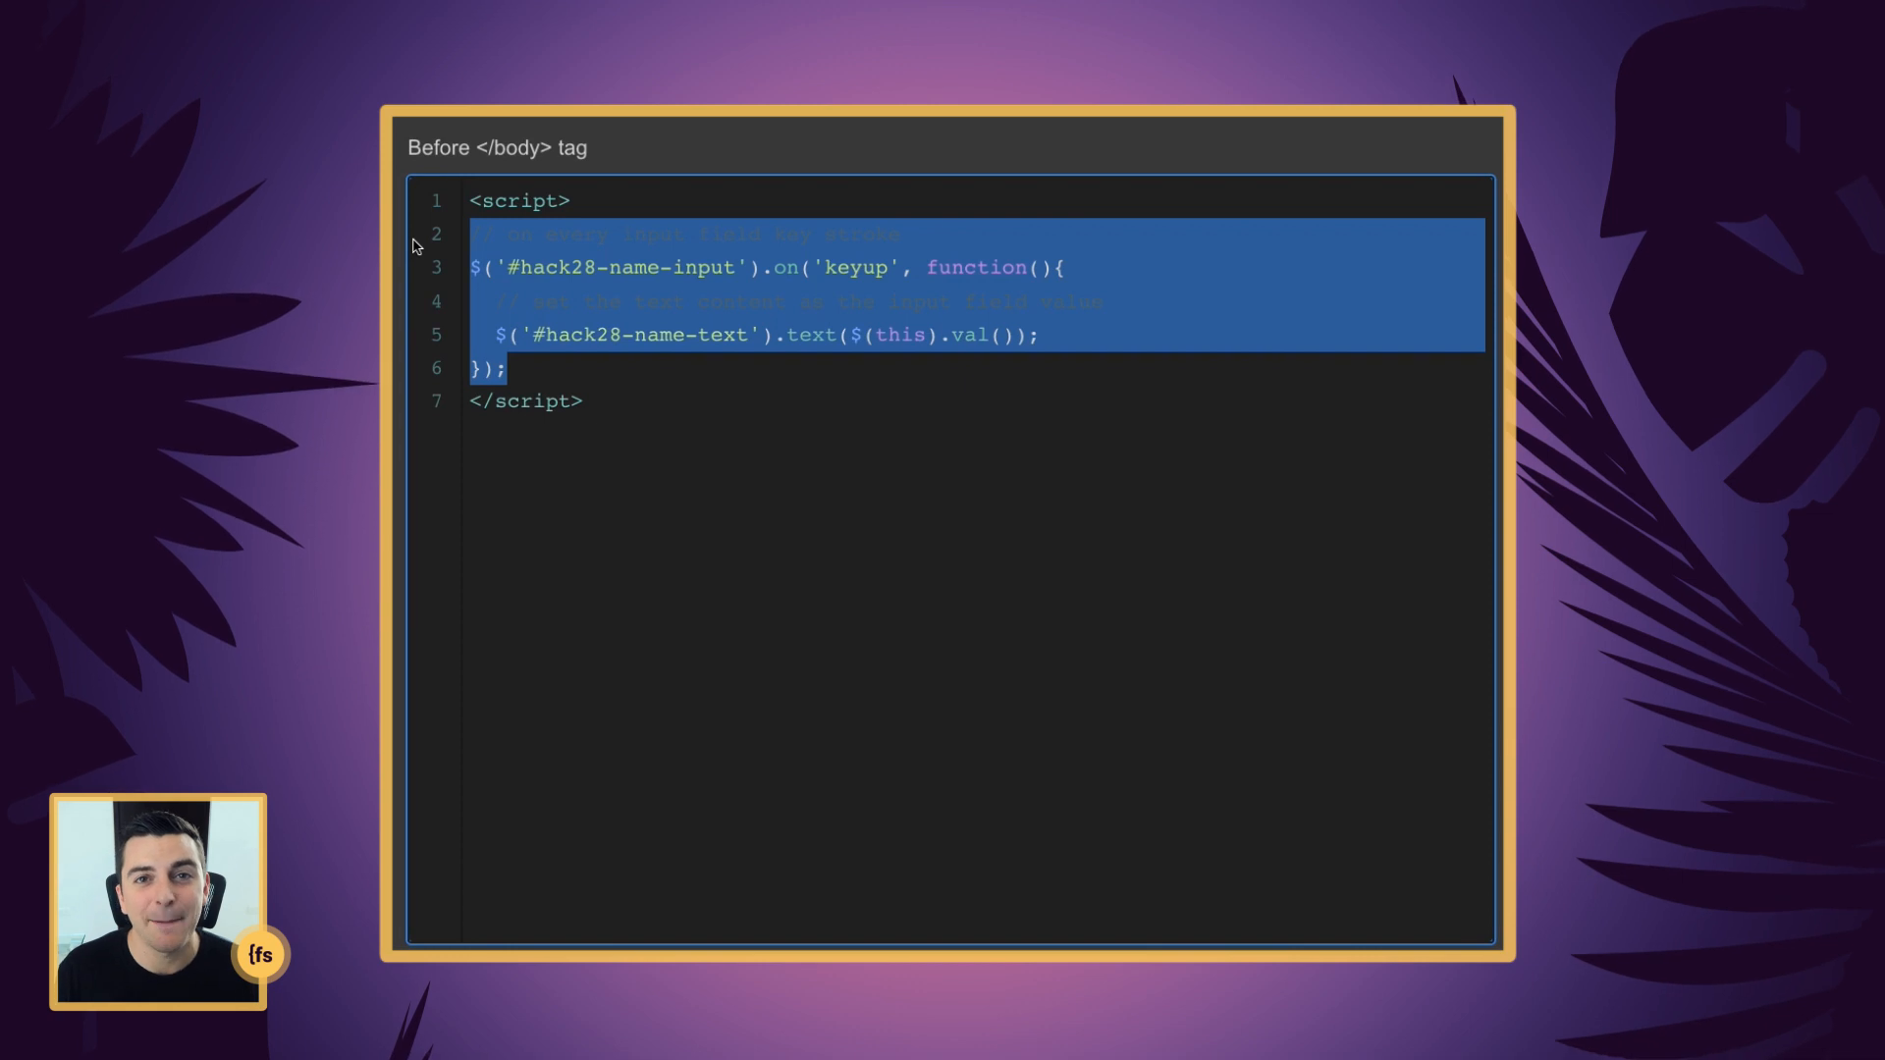
click(561, 376)
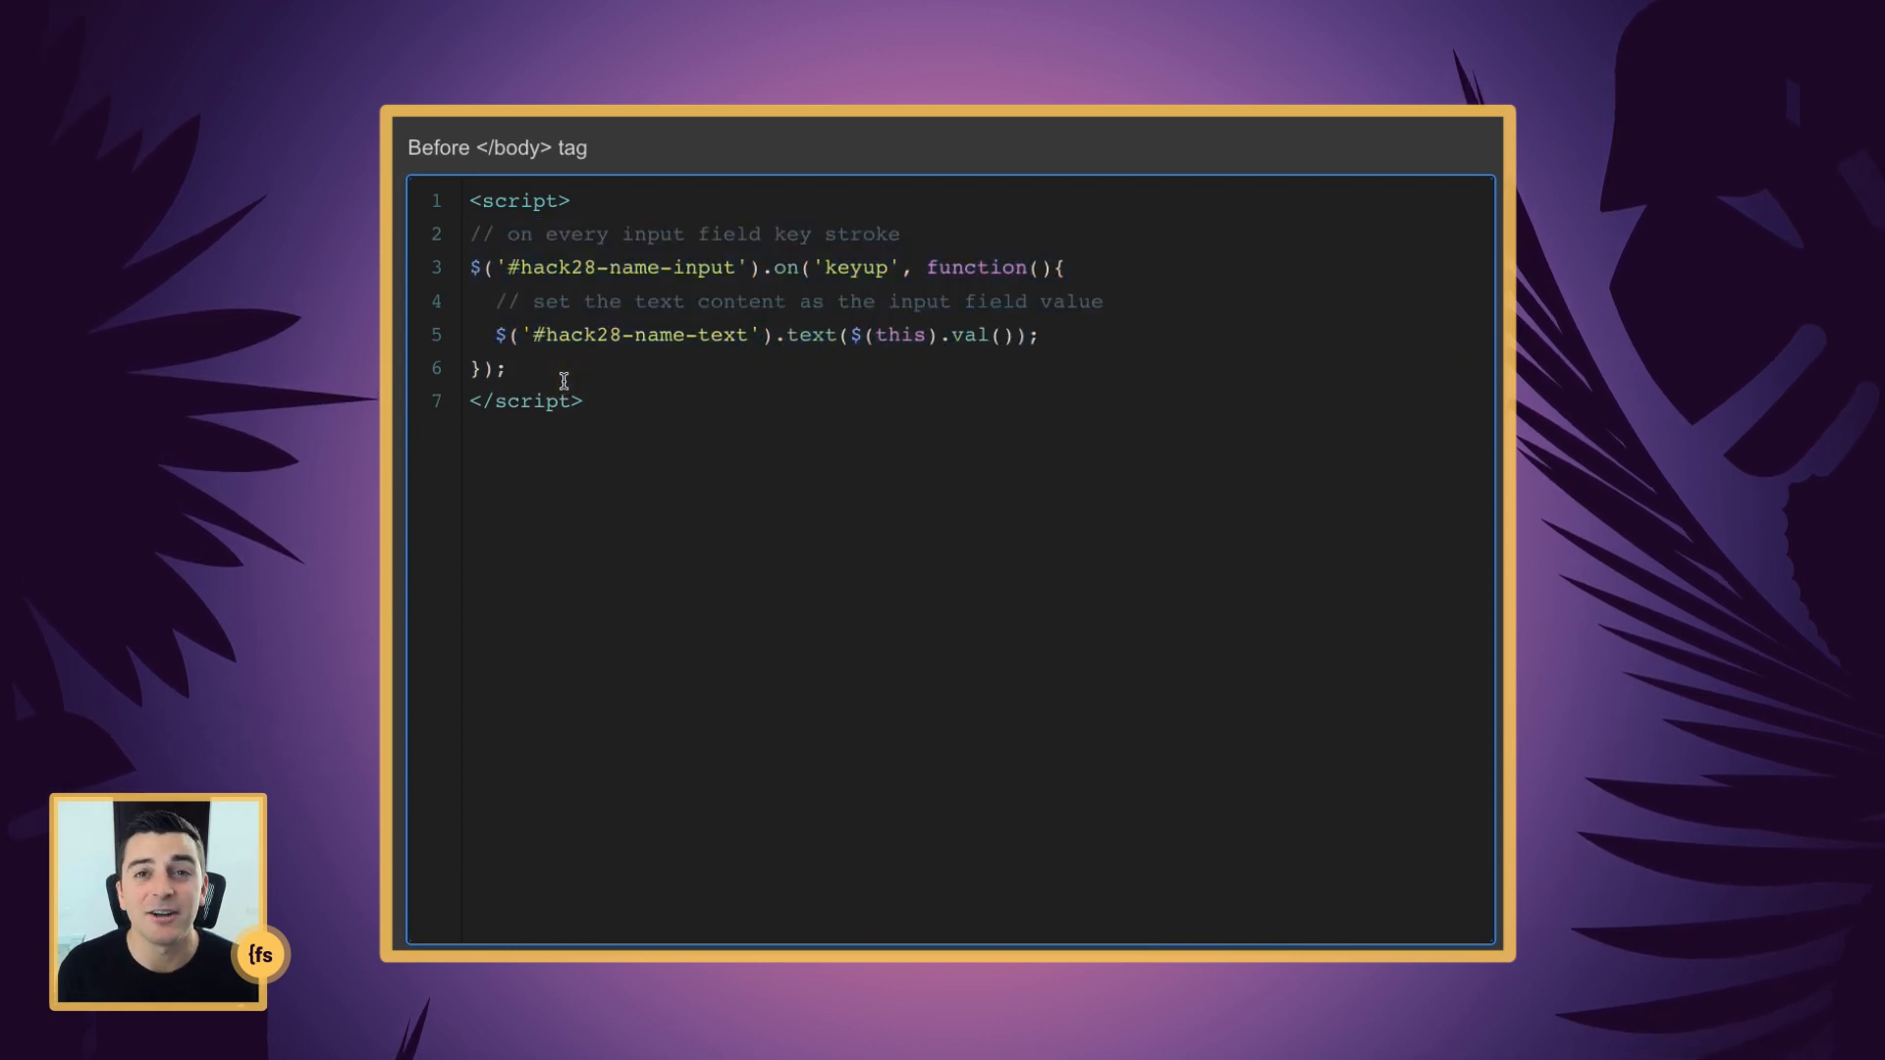